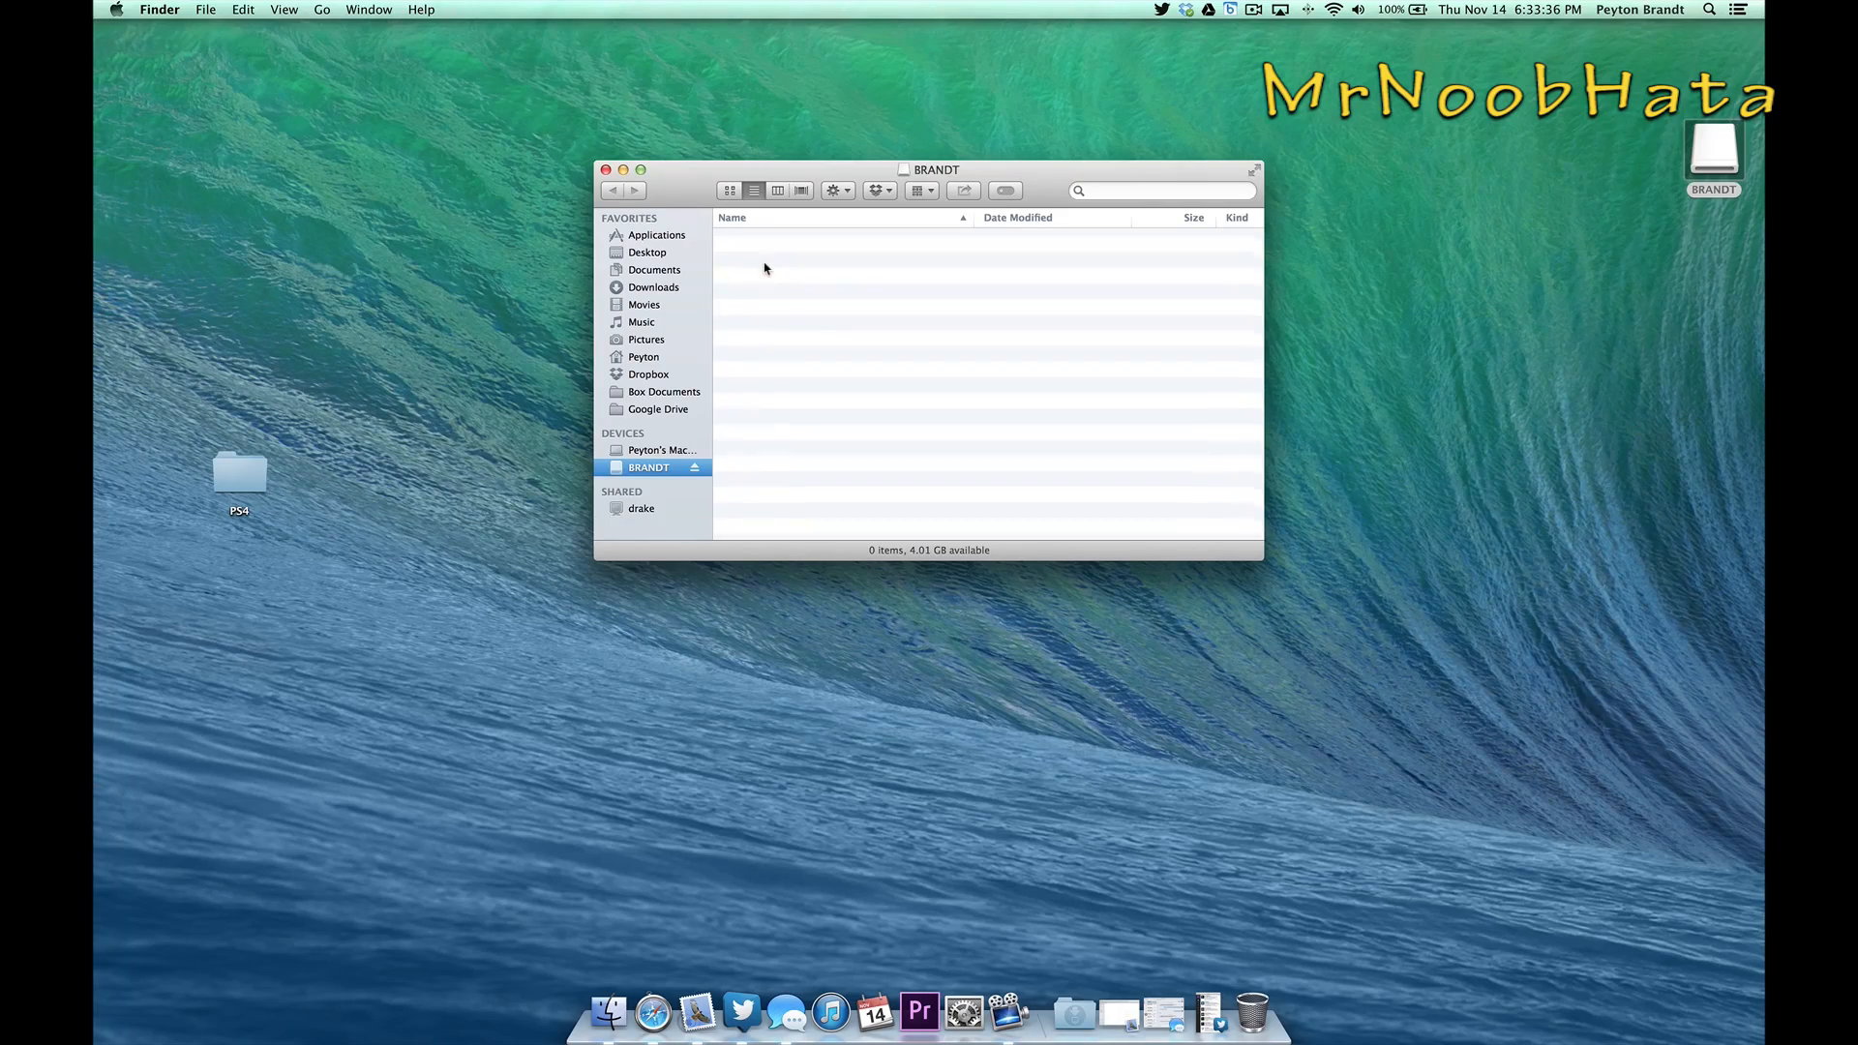
mouse_move(530, 97)
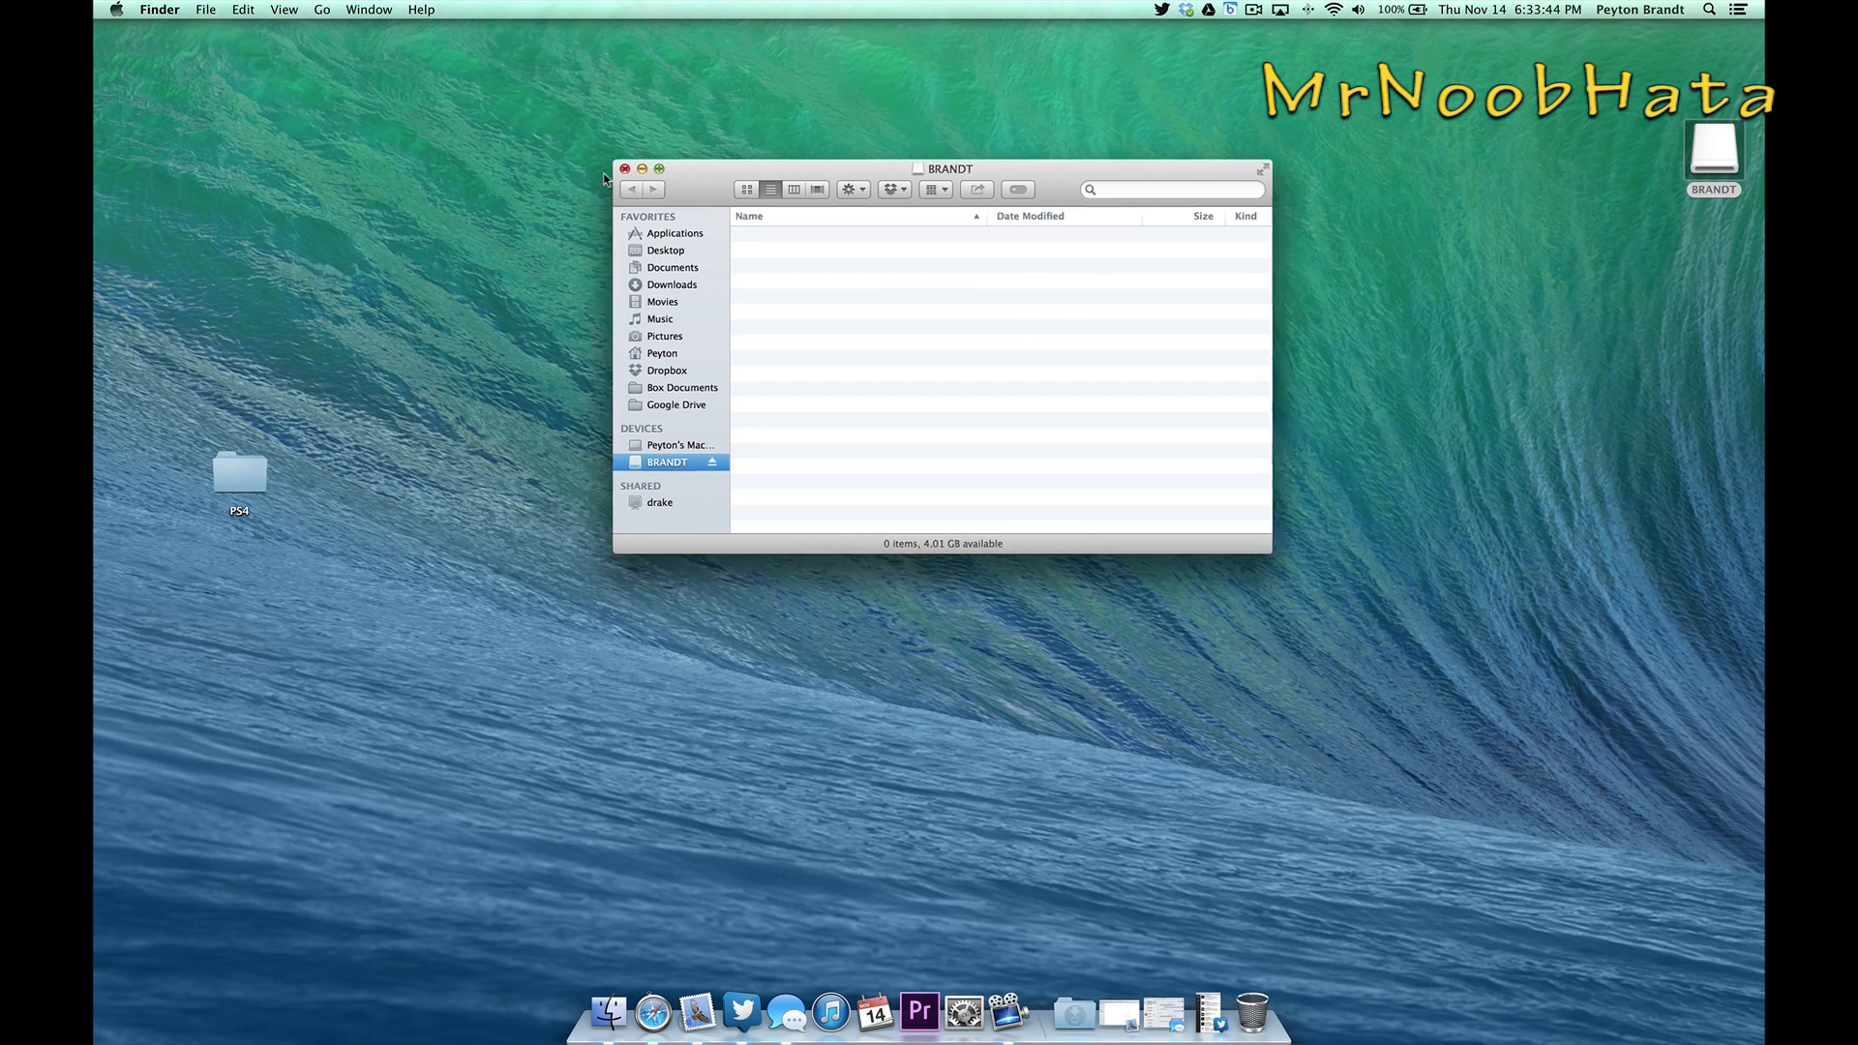
Step: Close the empty BRANDT drive window, leaving Disk Utility on screen
left_click(1734, 9)
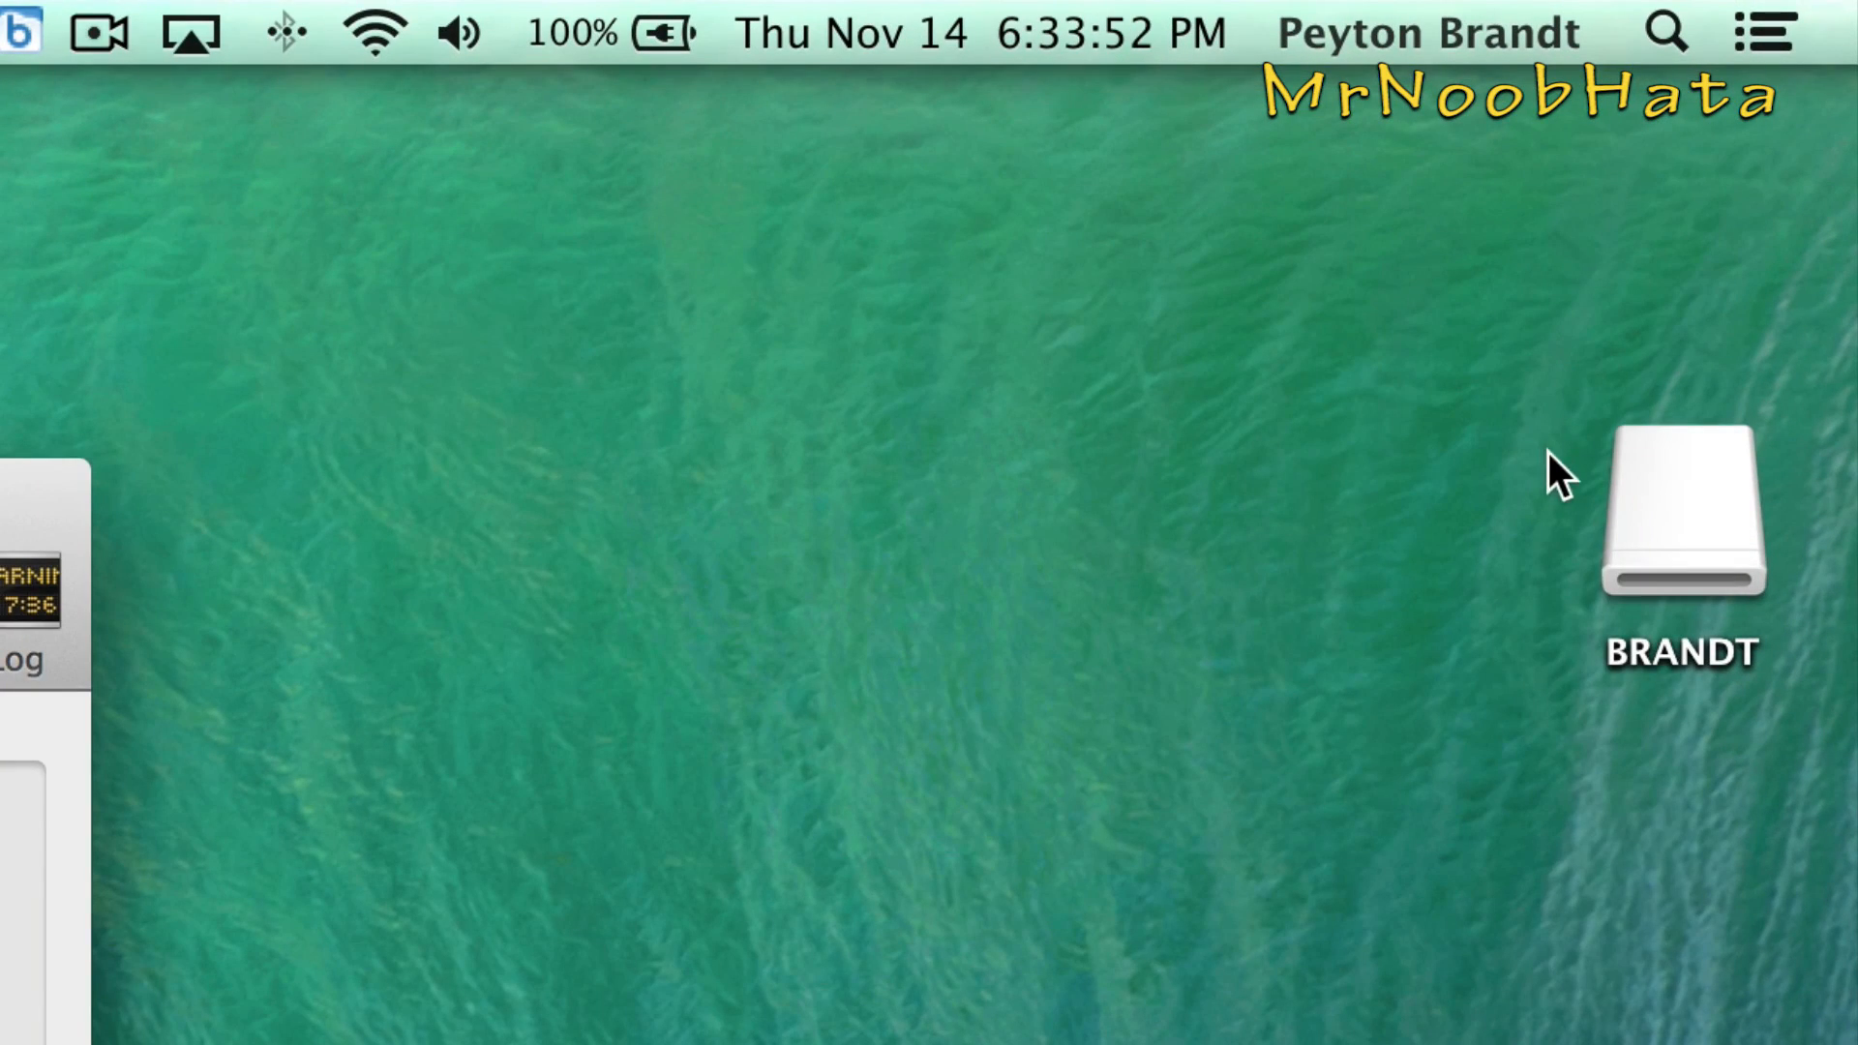
right_click(1668, 507)
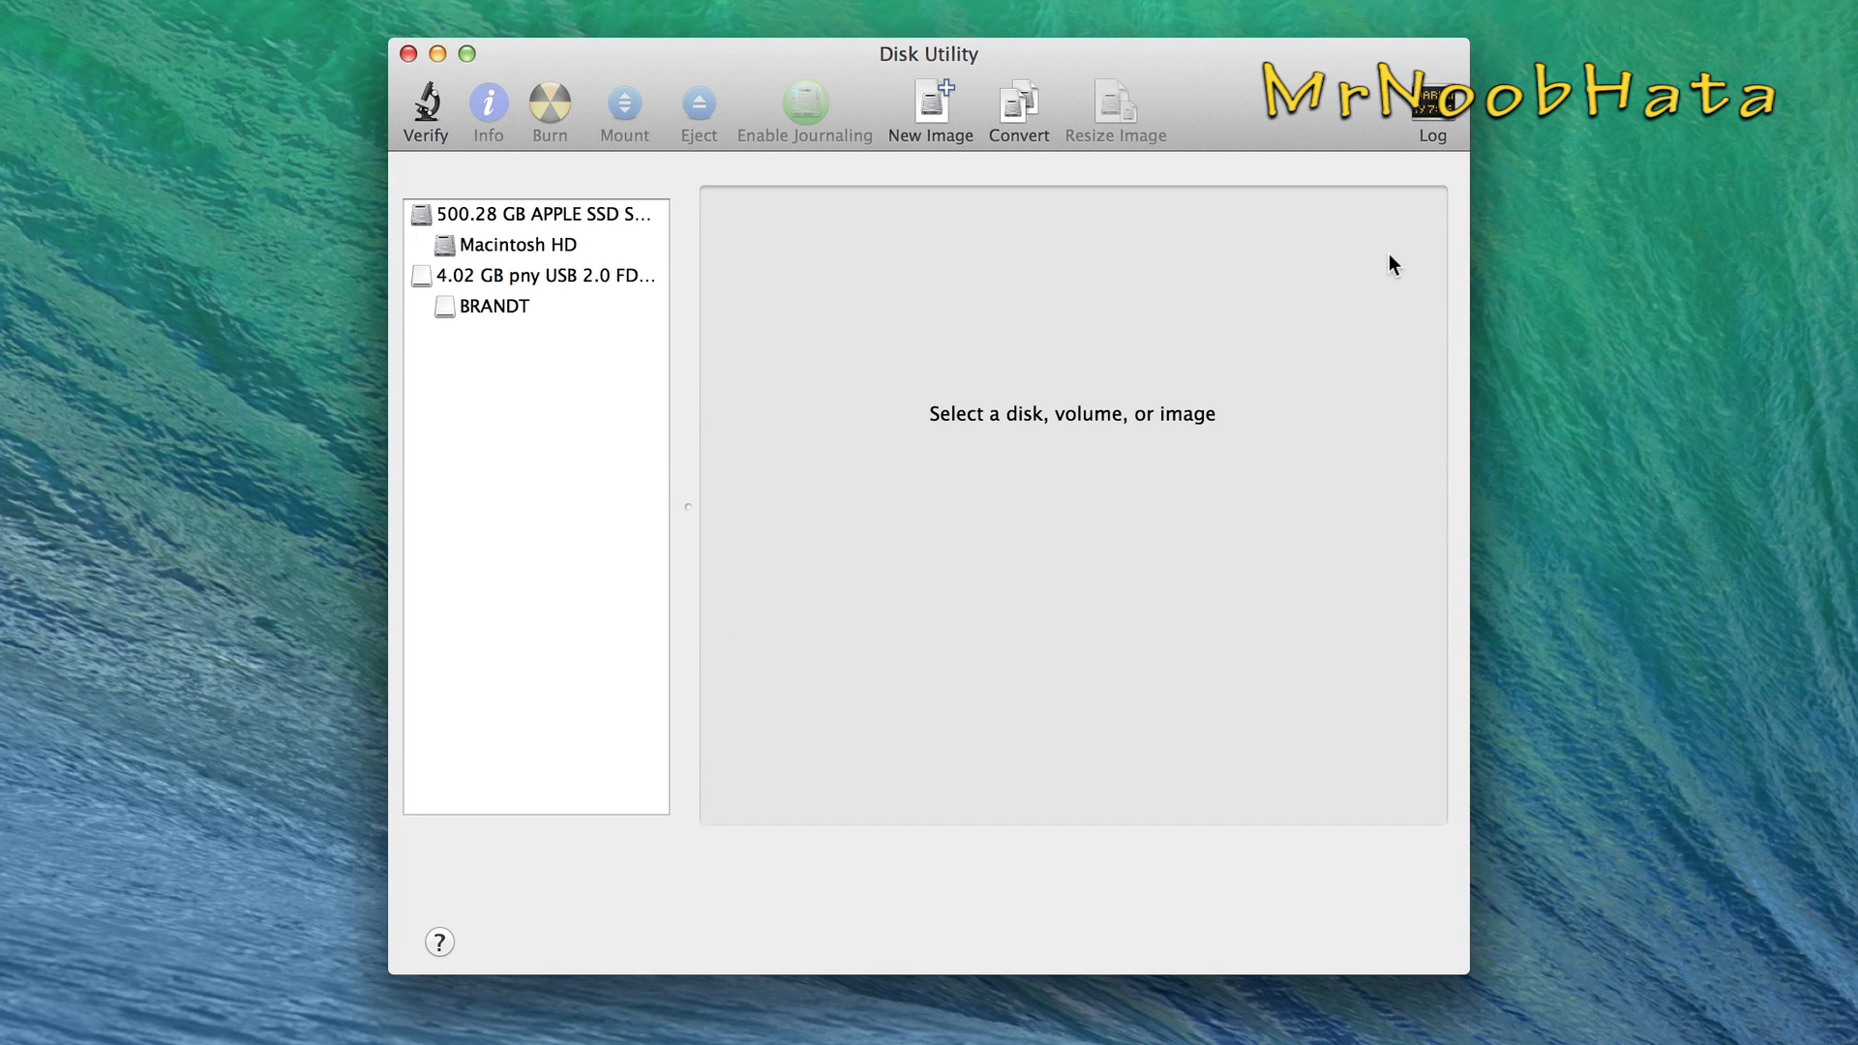
mouse_move(1425, 270)
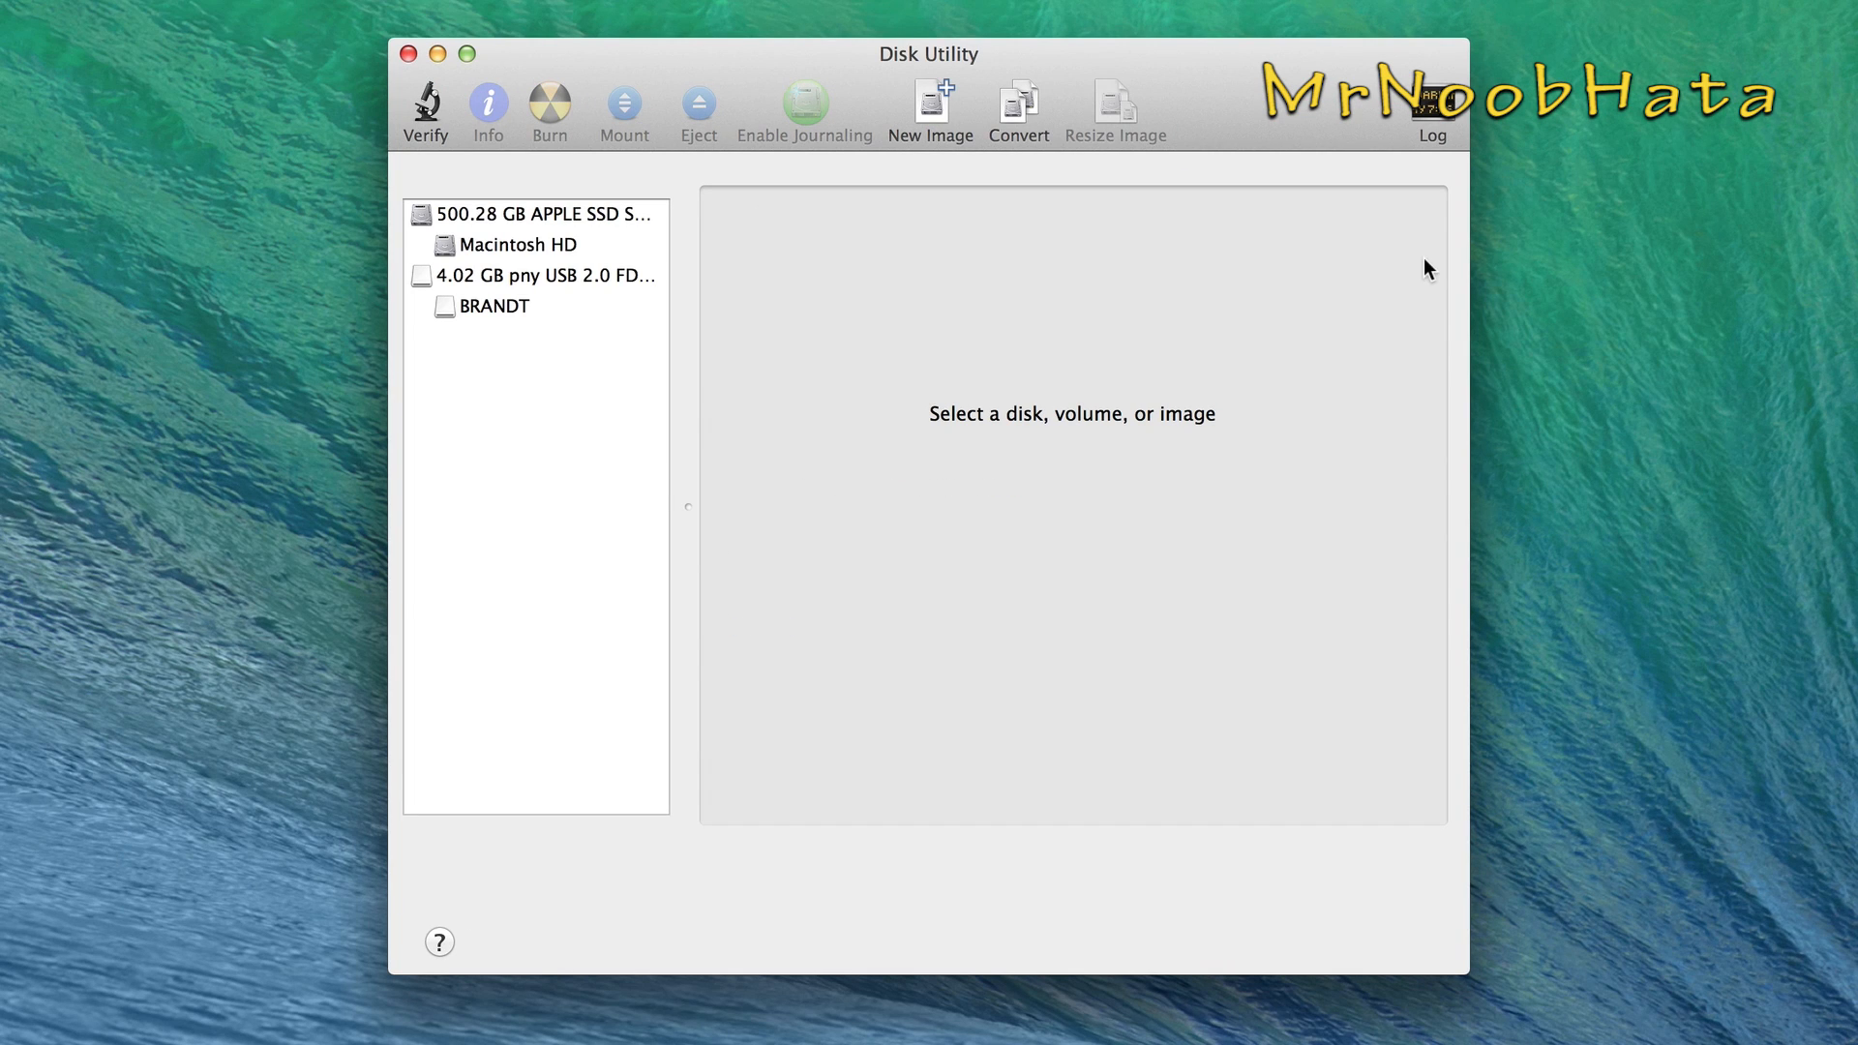
mouse_move(856, 306)
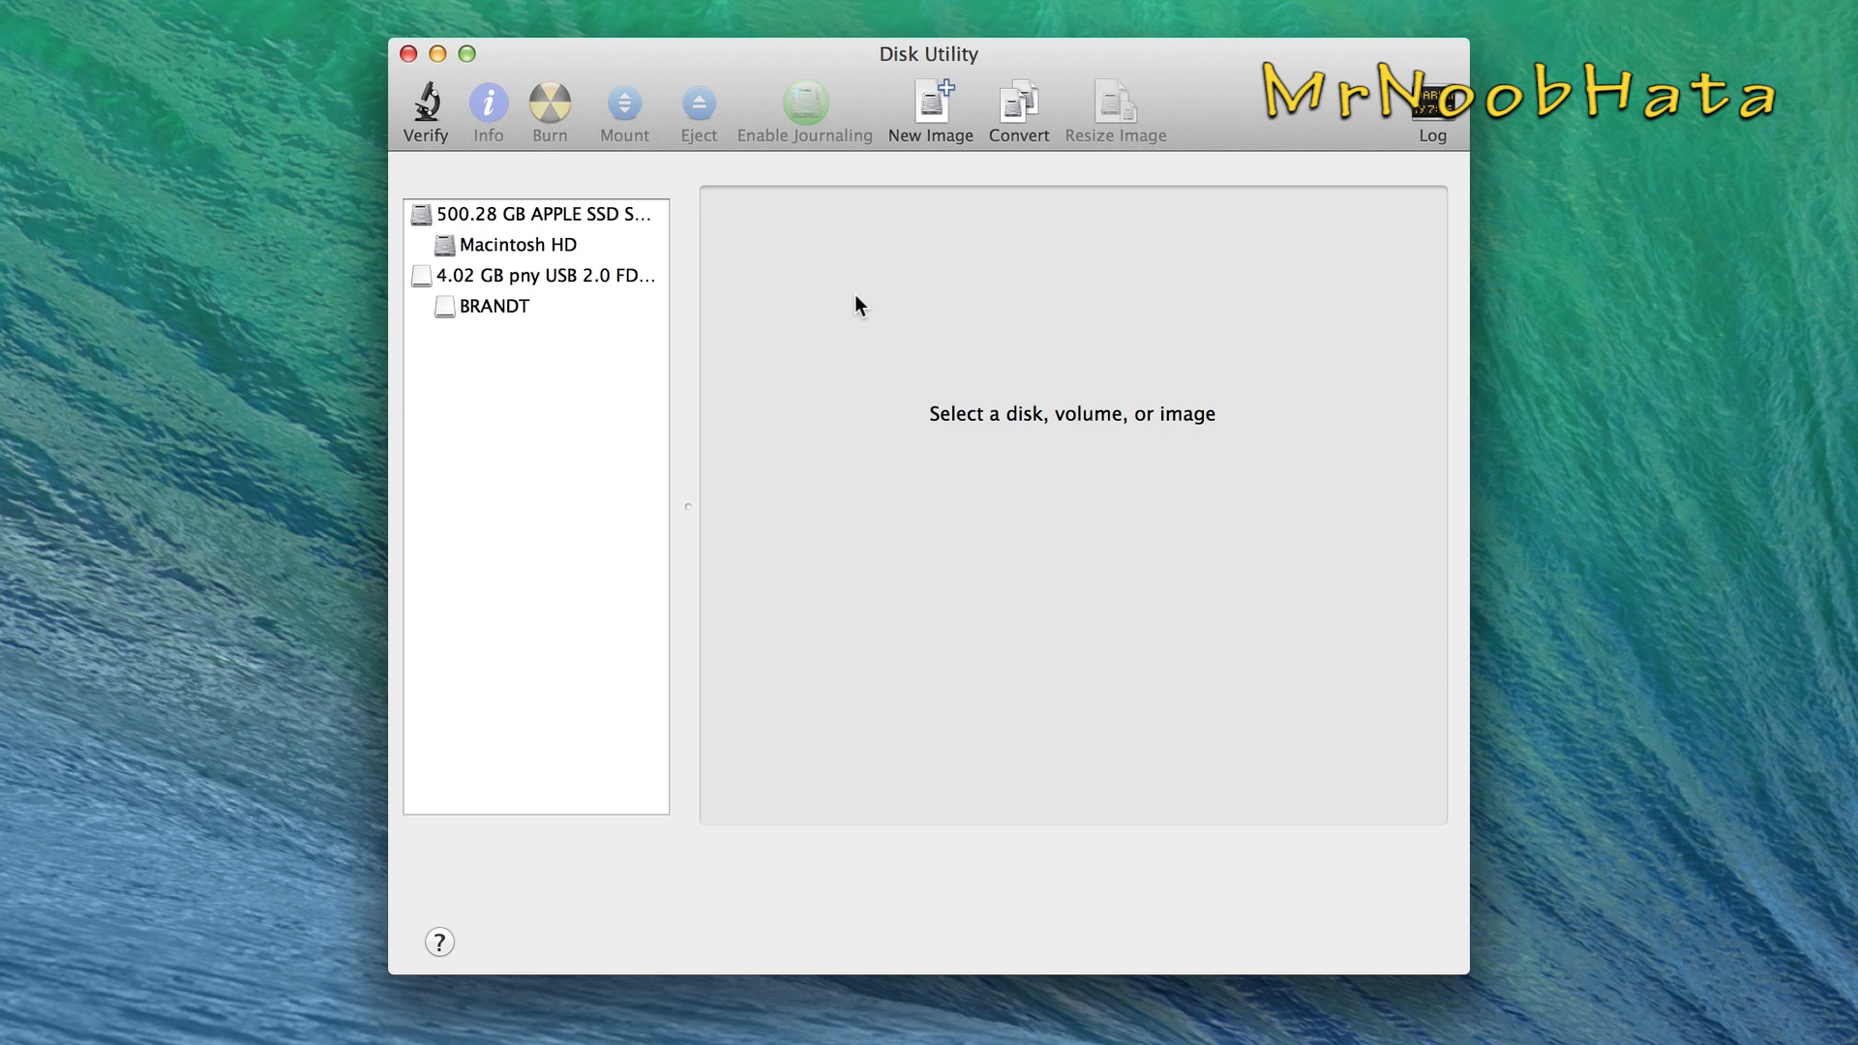
mouse_move(851, 306)
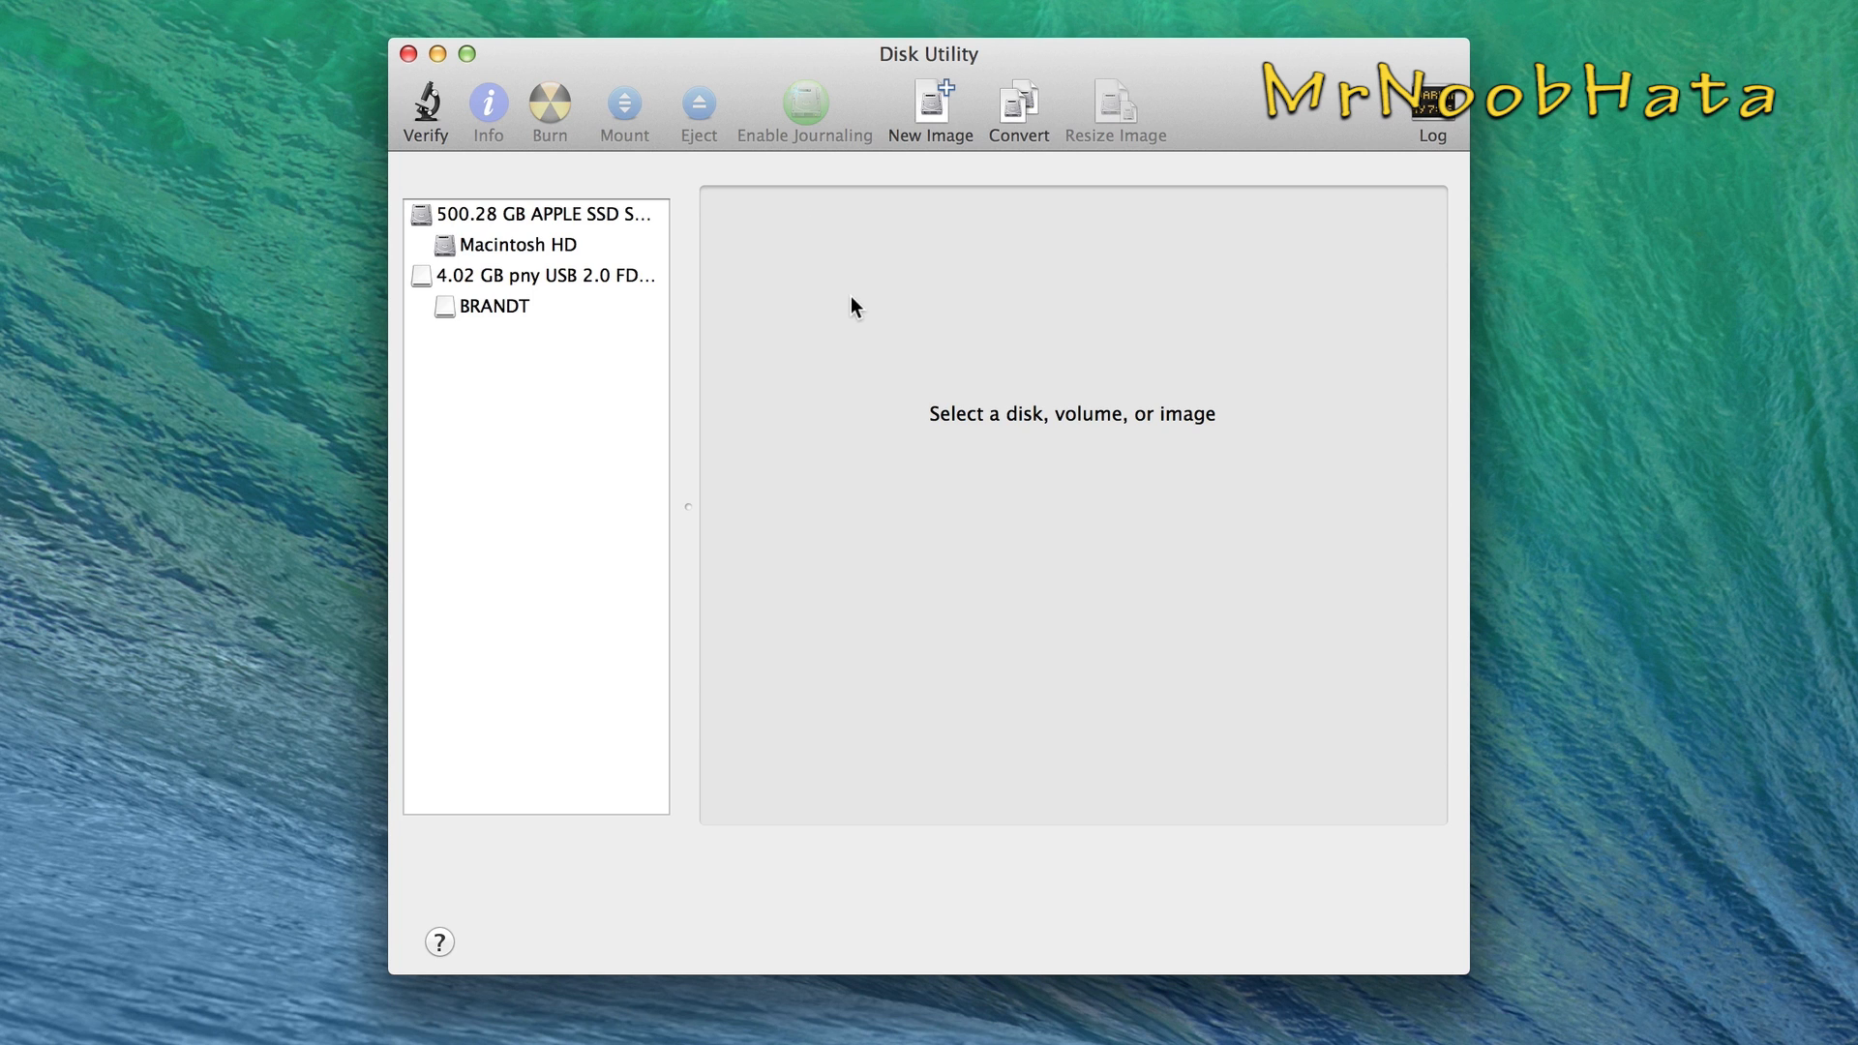
mouse_move(797, 302)
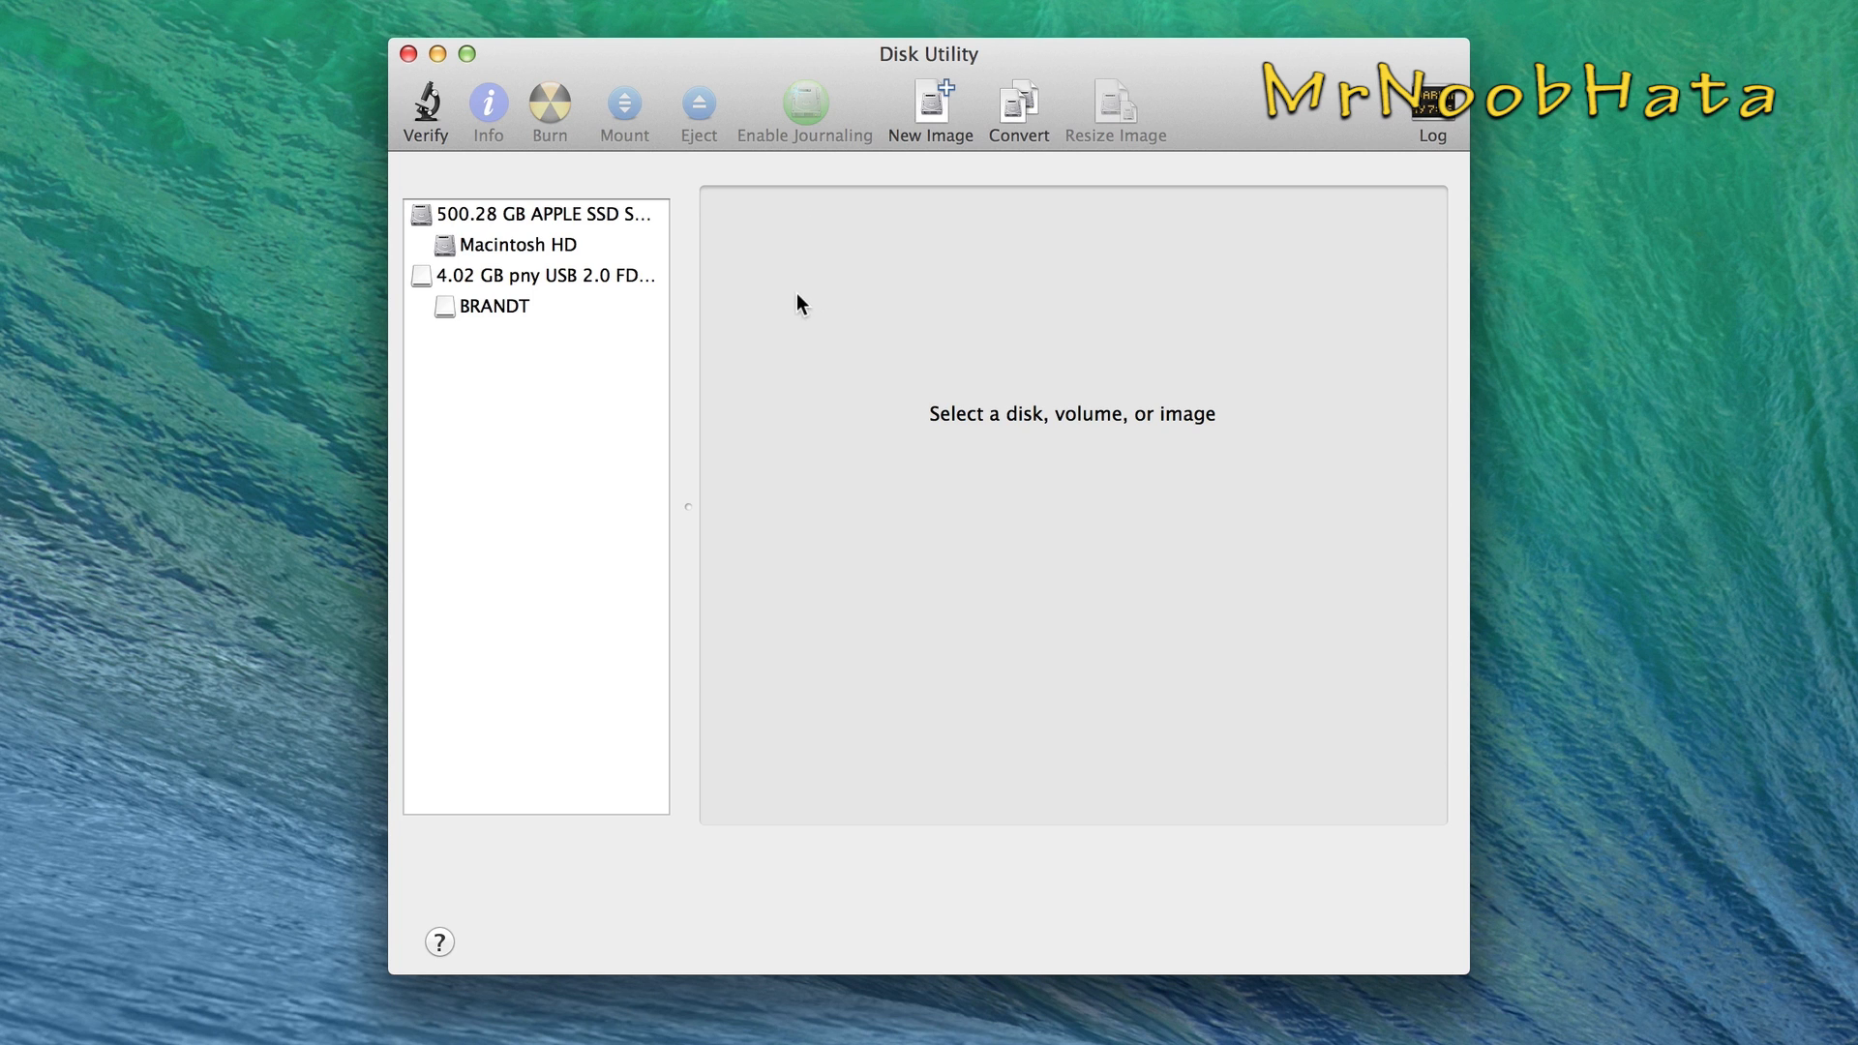
mouse_move(600, 282)
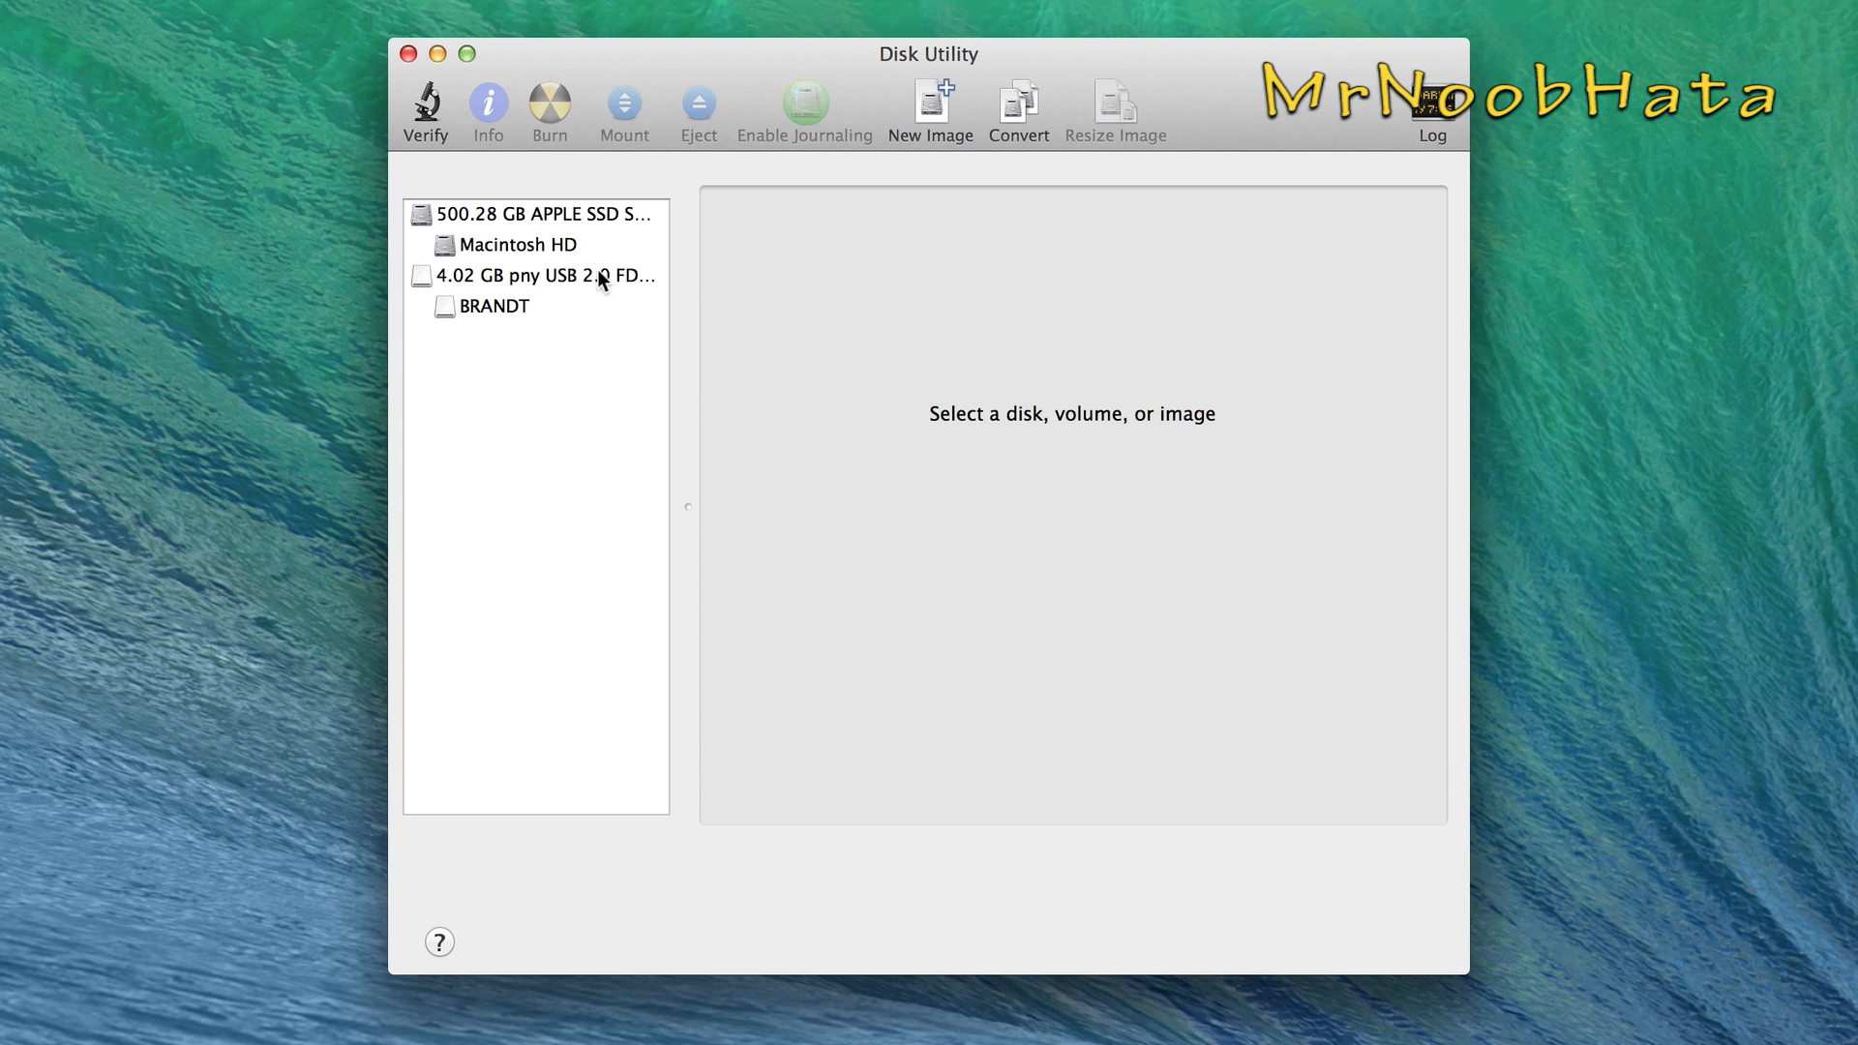
mouse_move(1509, 160)
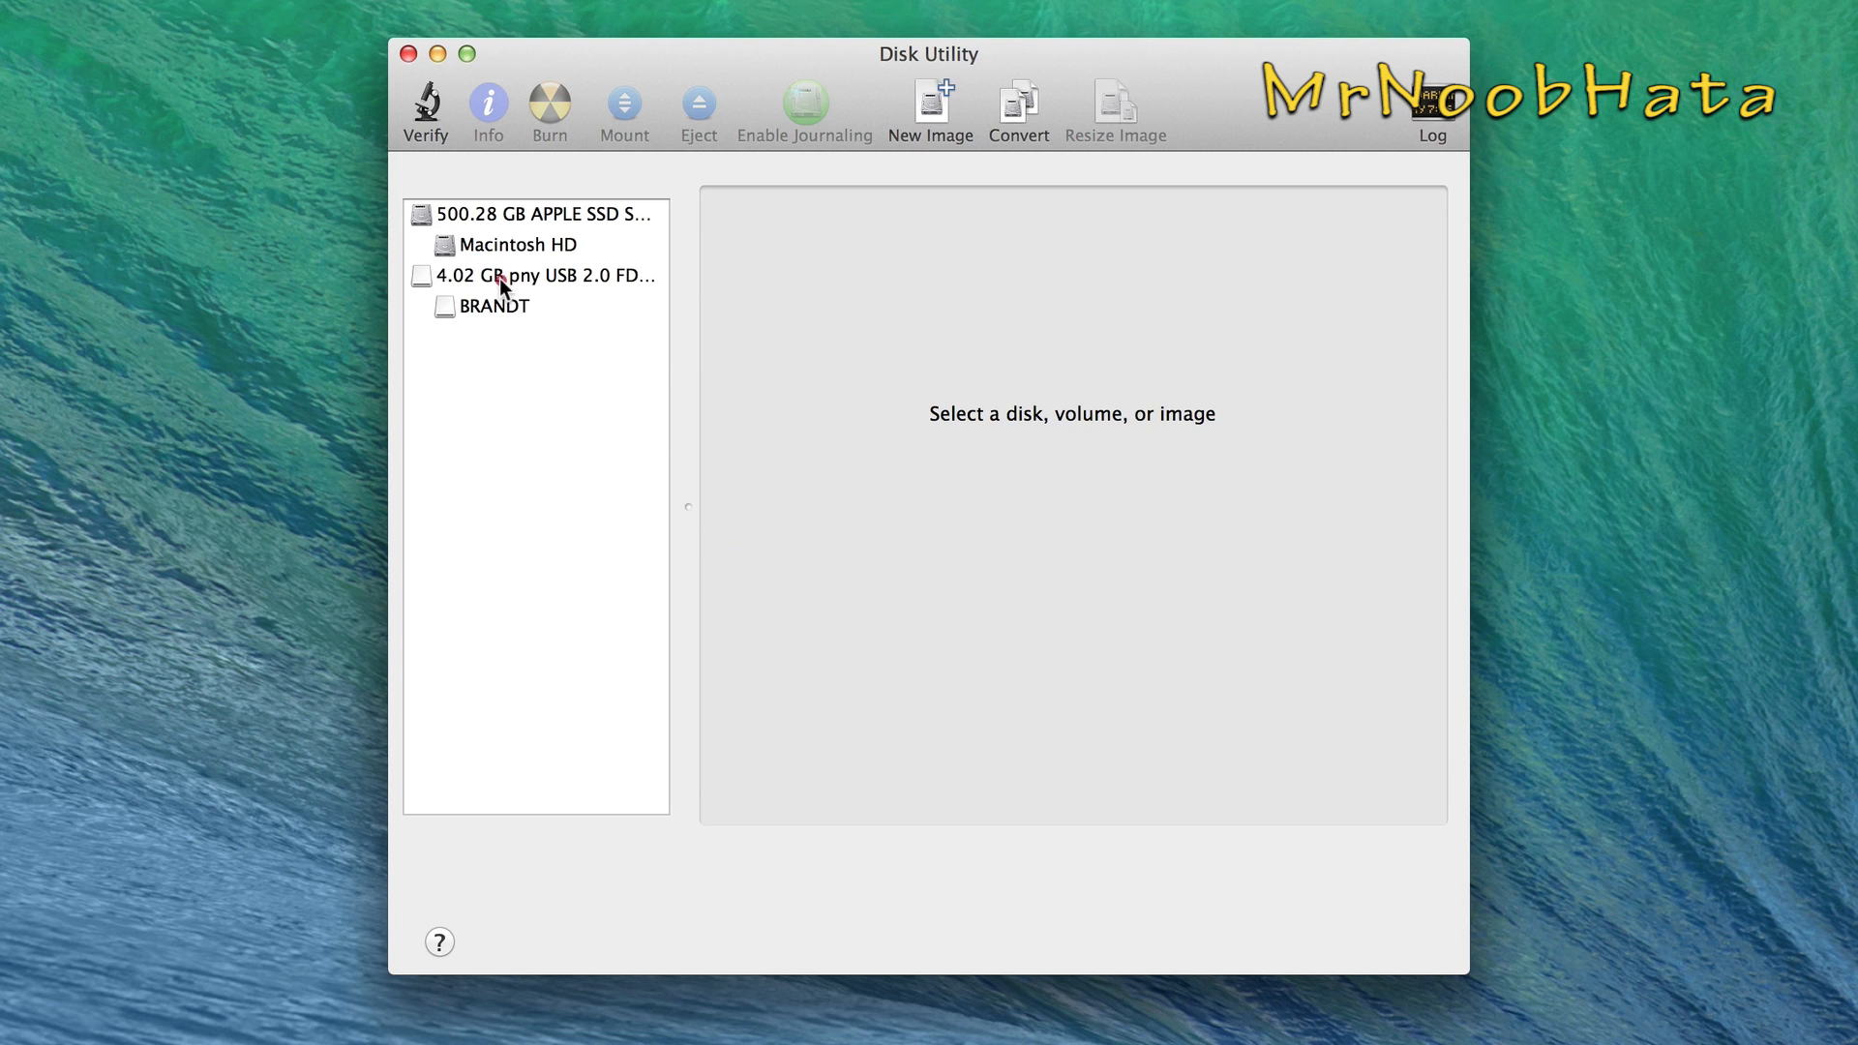
Step: Select the 4.02 GB pny USB drive for erasing with MS-DOS (FAT) format
left_click(542, 276)
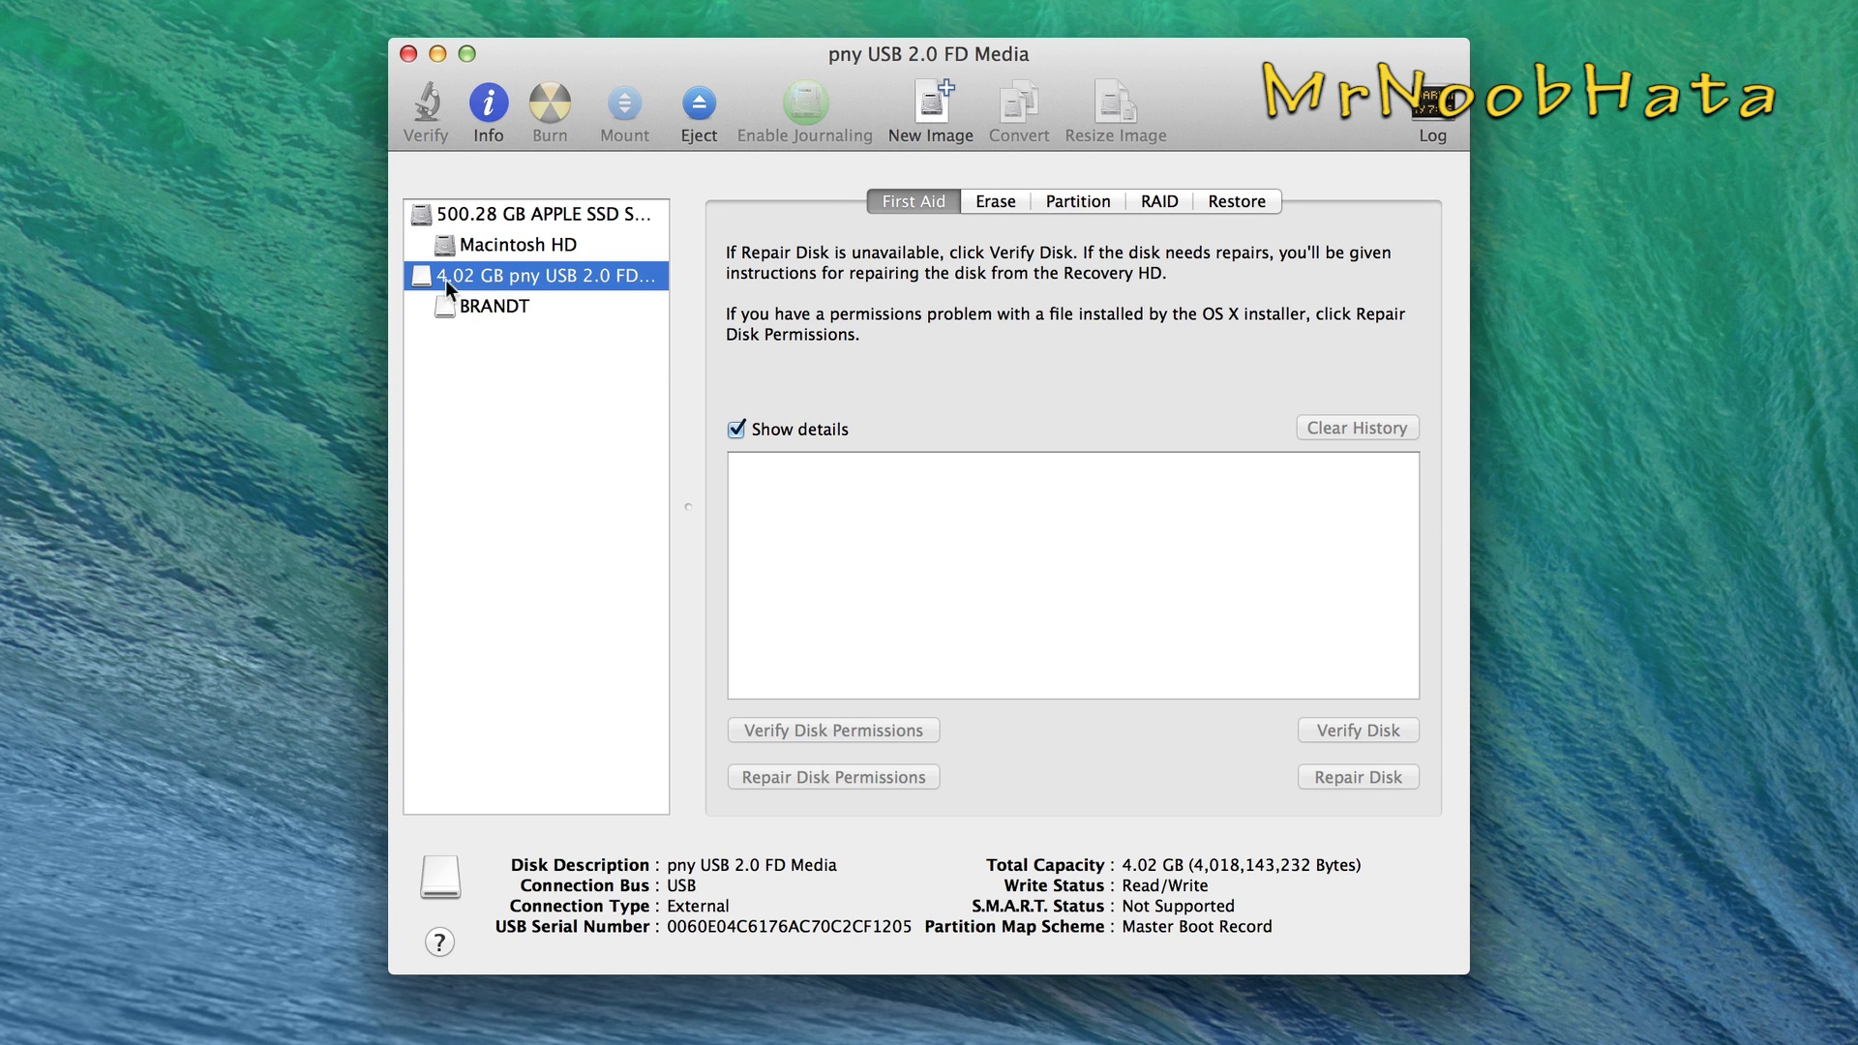
left_click(997, 202)
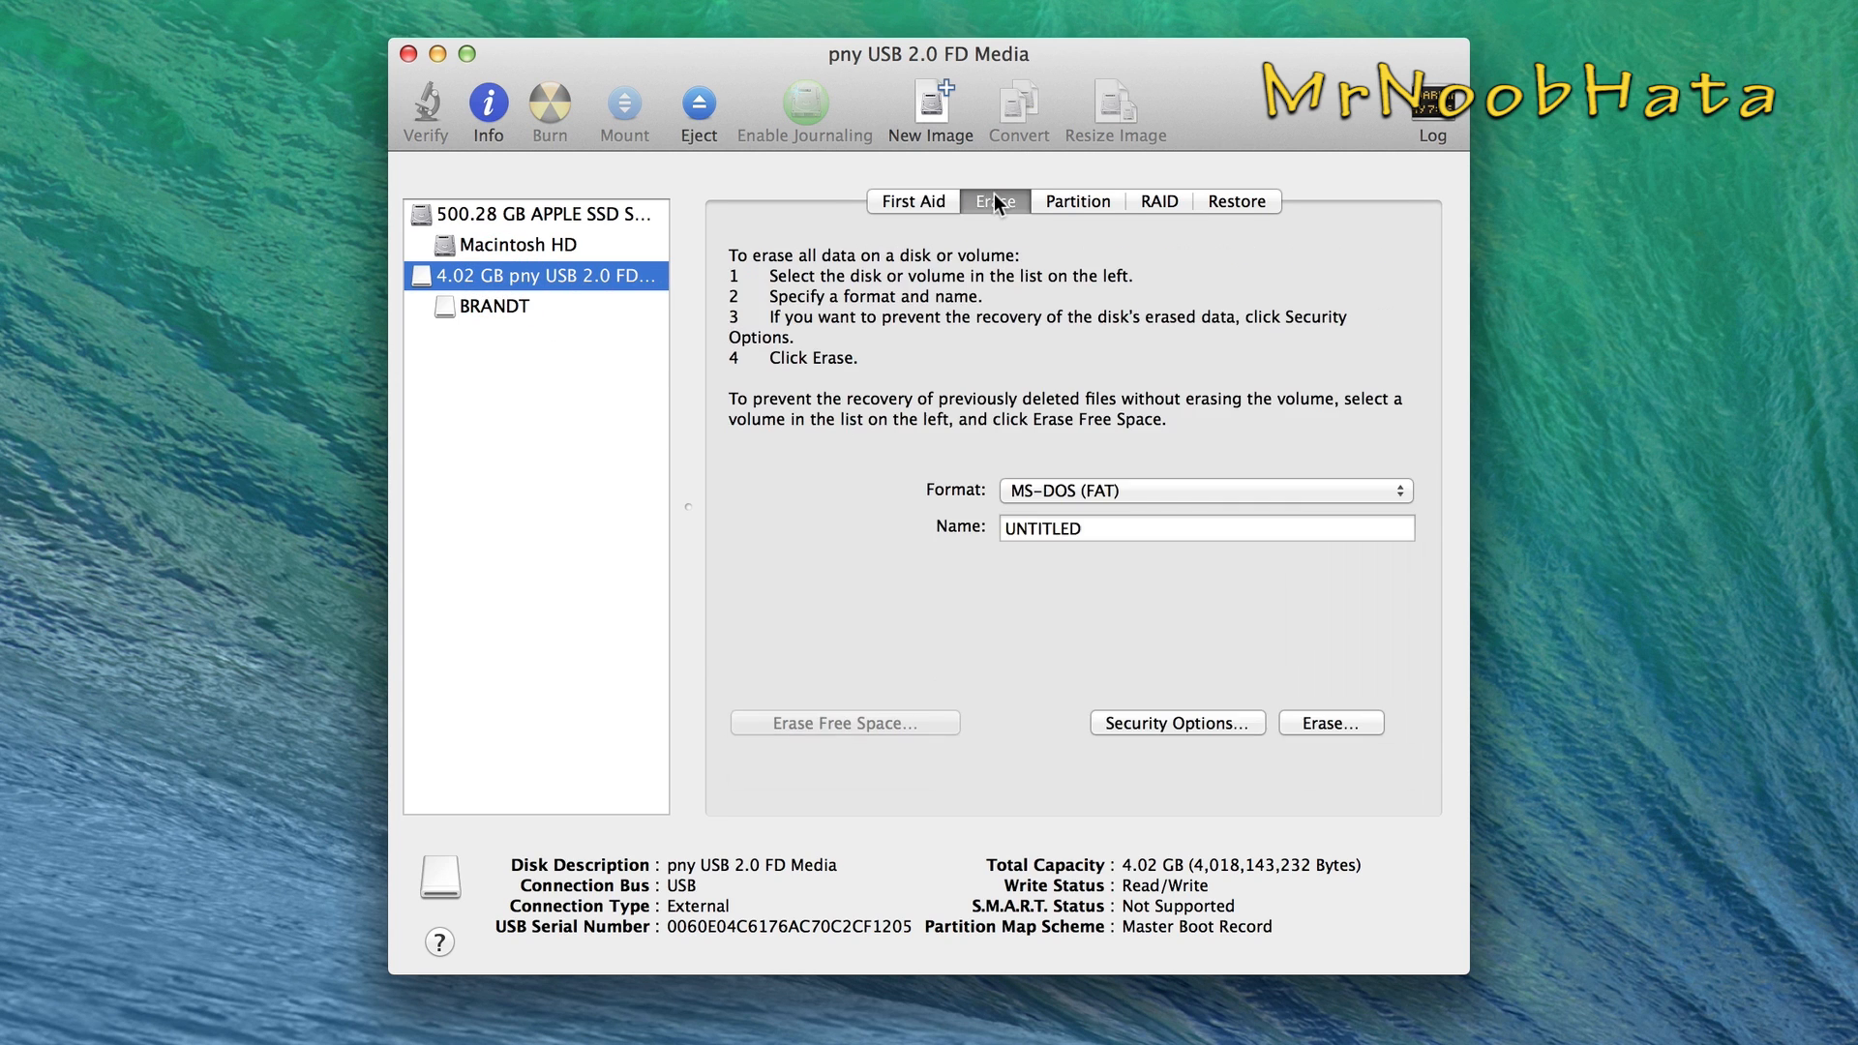
left_click(1206, 492)
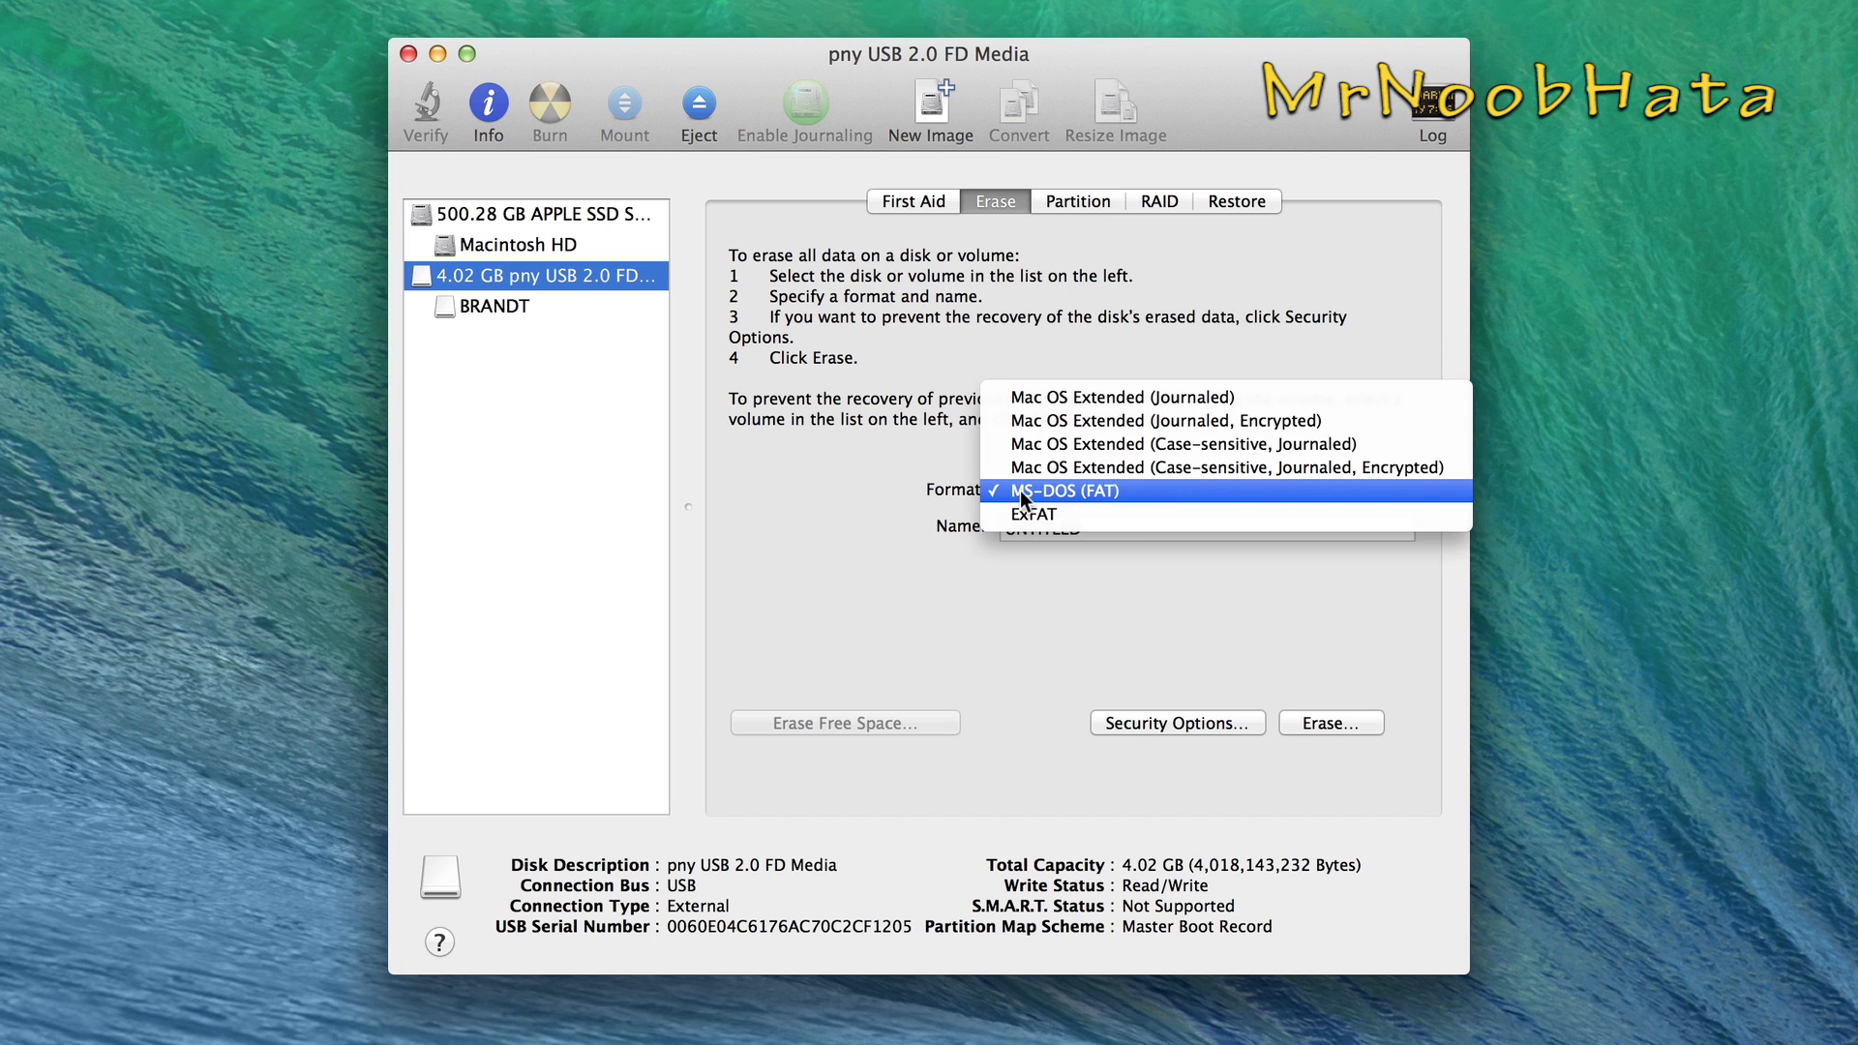
mouse_move(1056, 503)
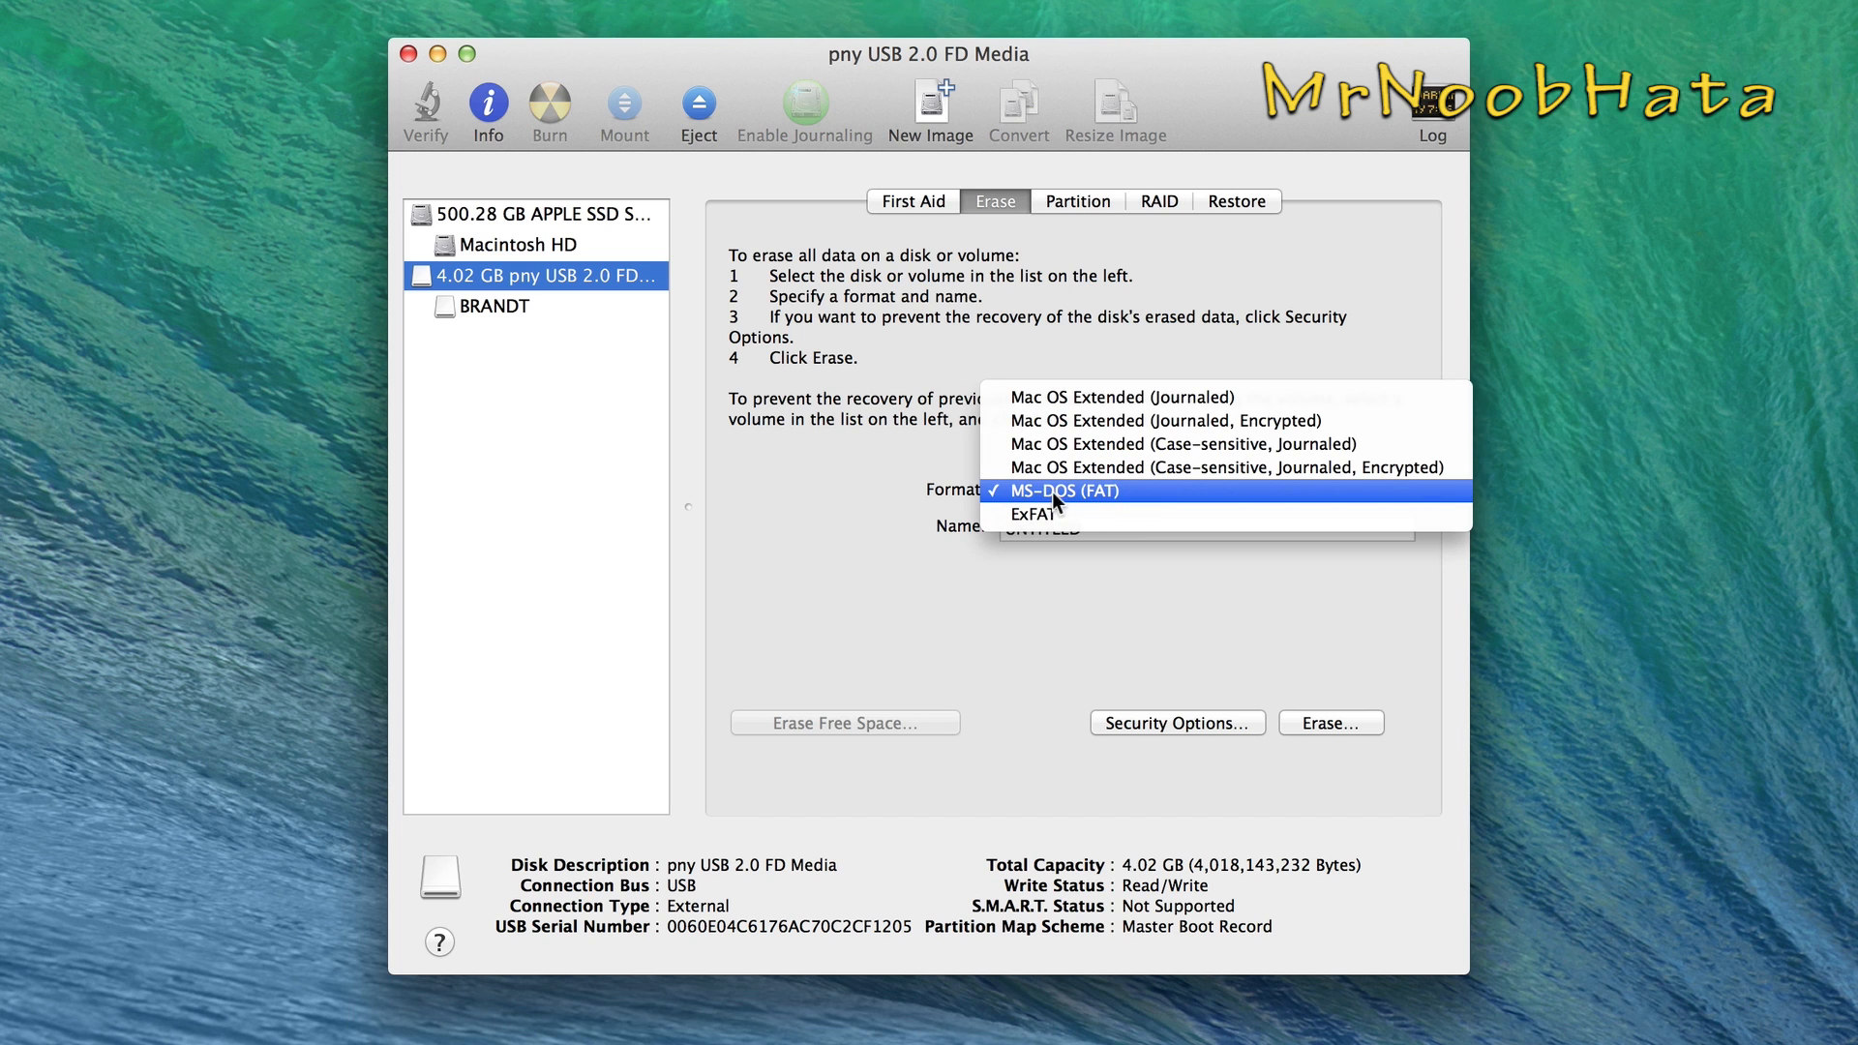
left_click(1065, 492)
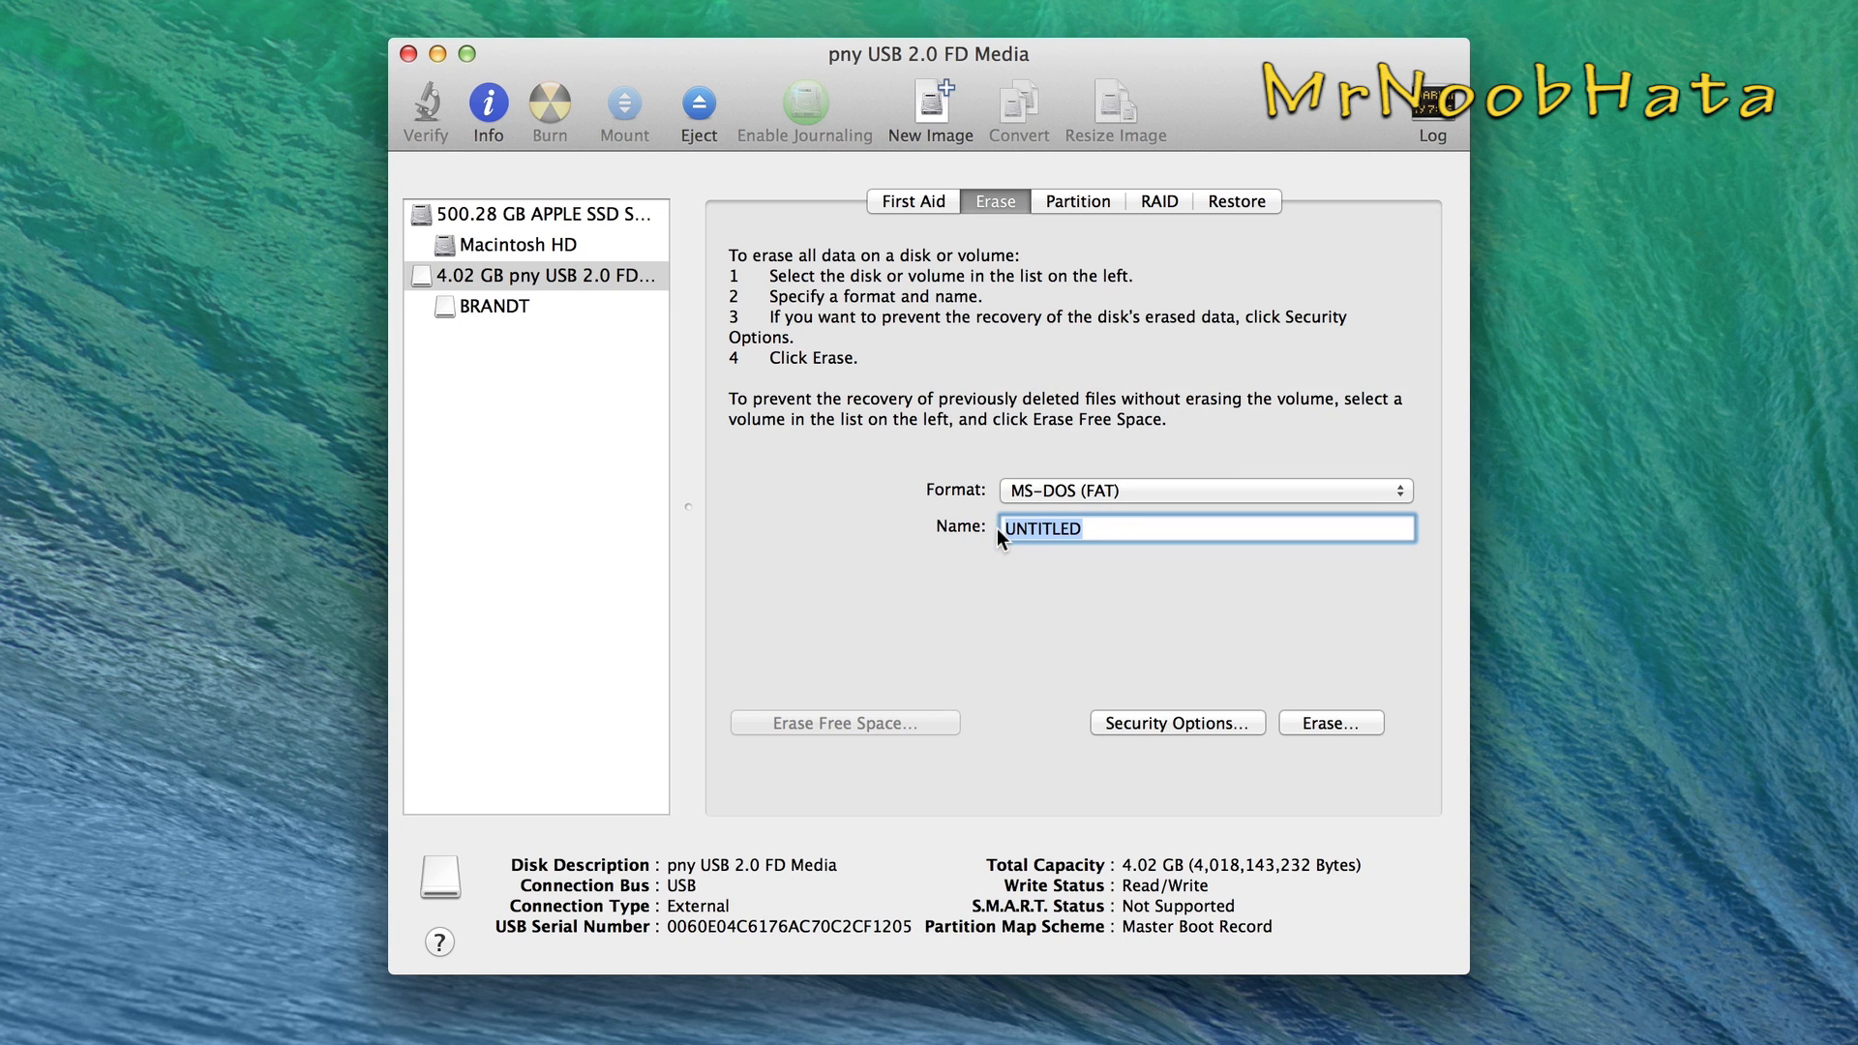
Step: Name the volume PS4 UPDATE and request the erase
type("PS4")
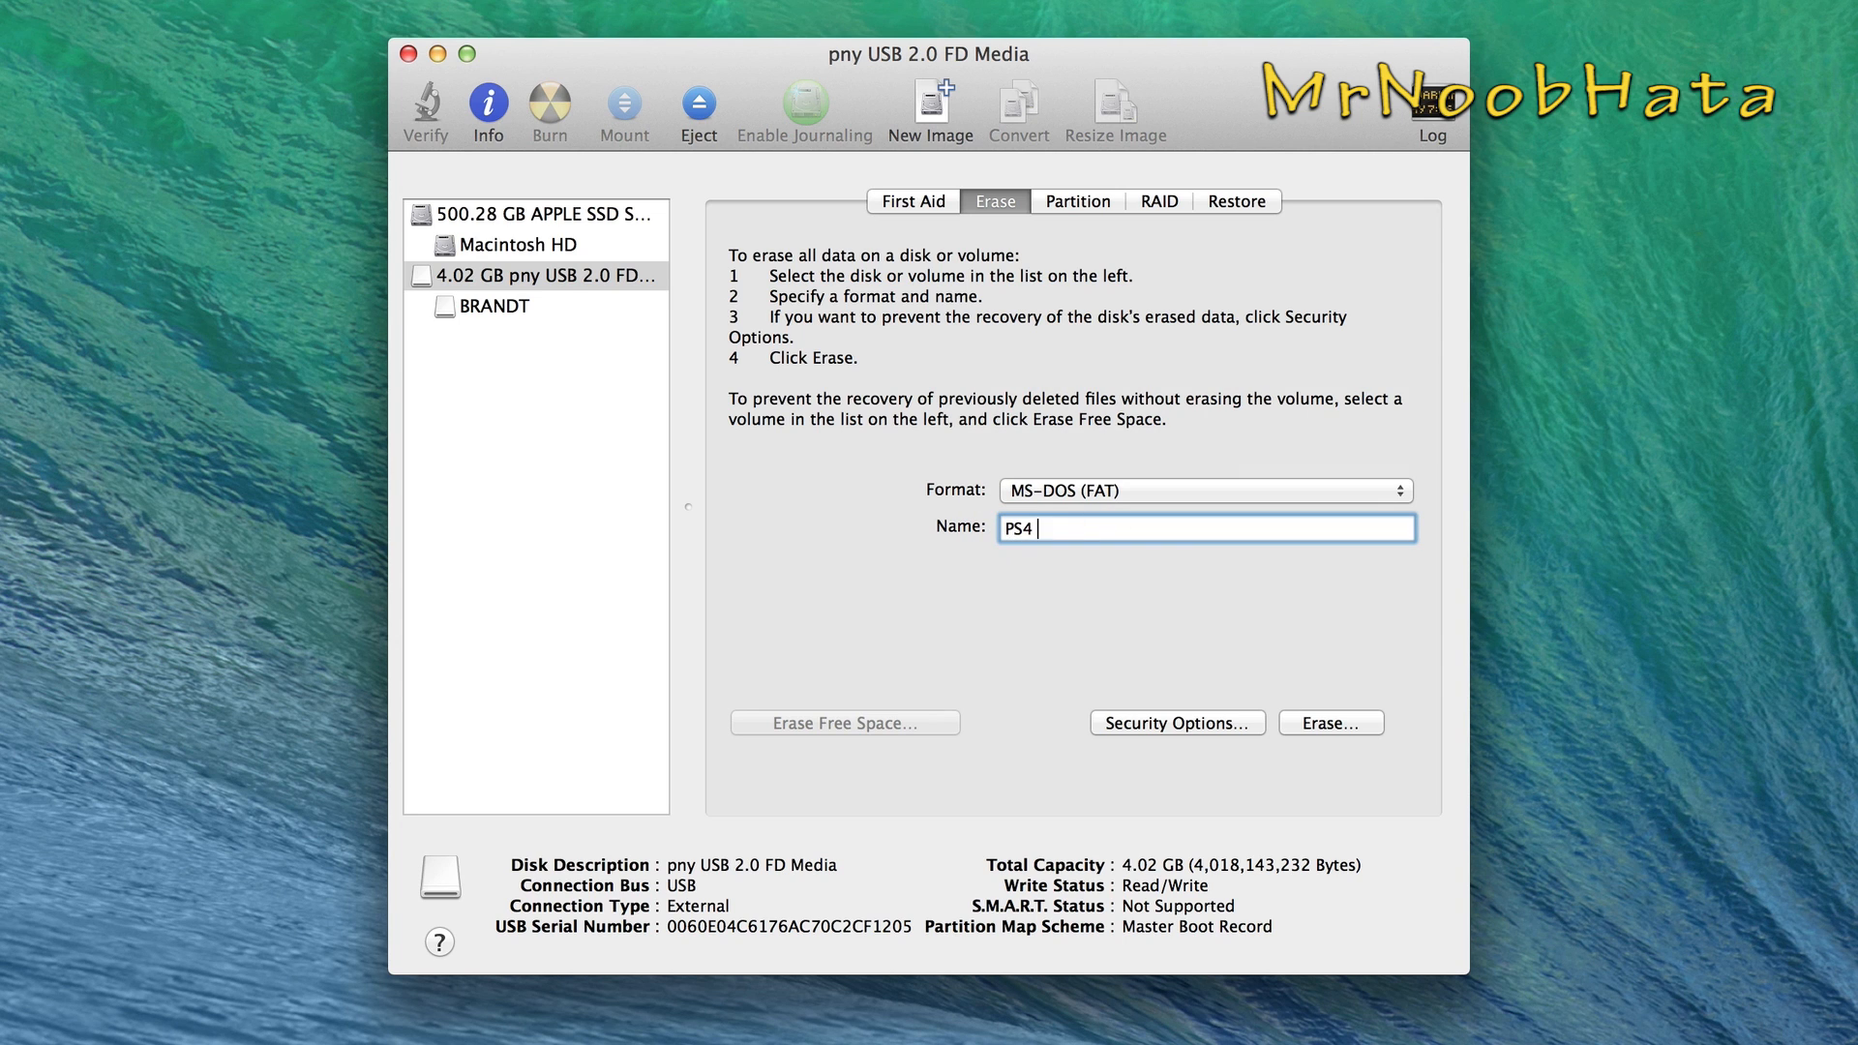
type("UPDATE")
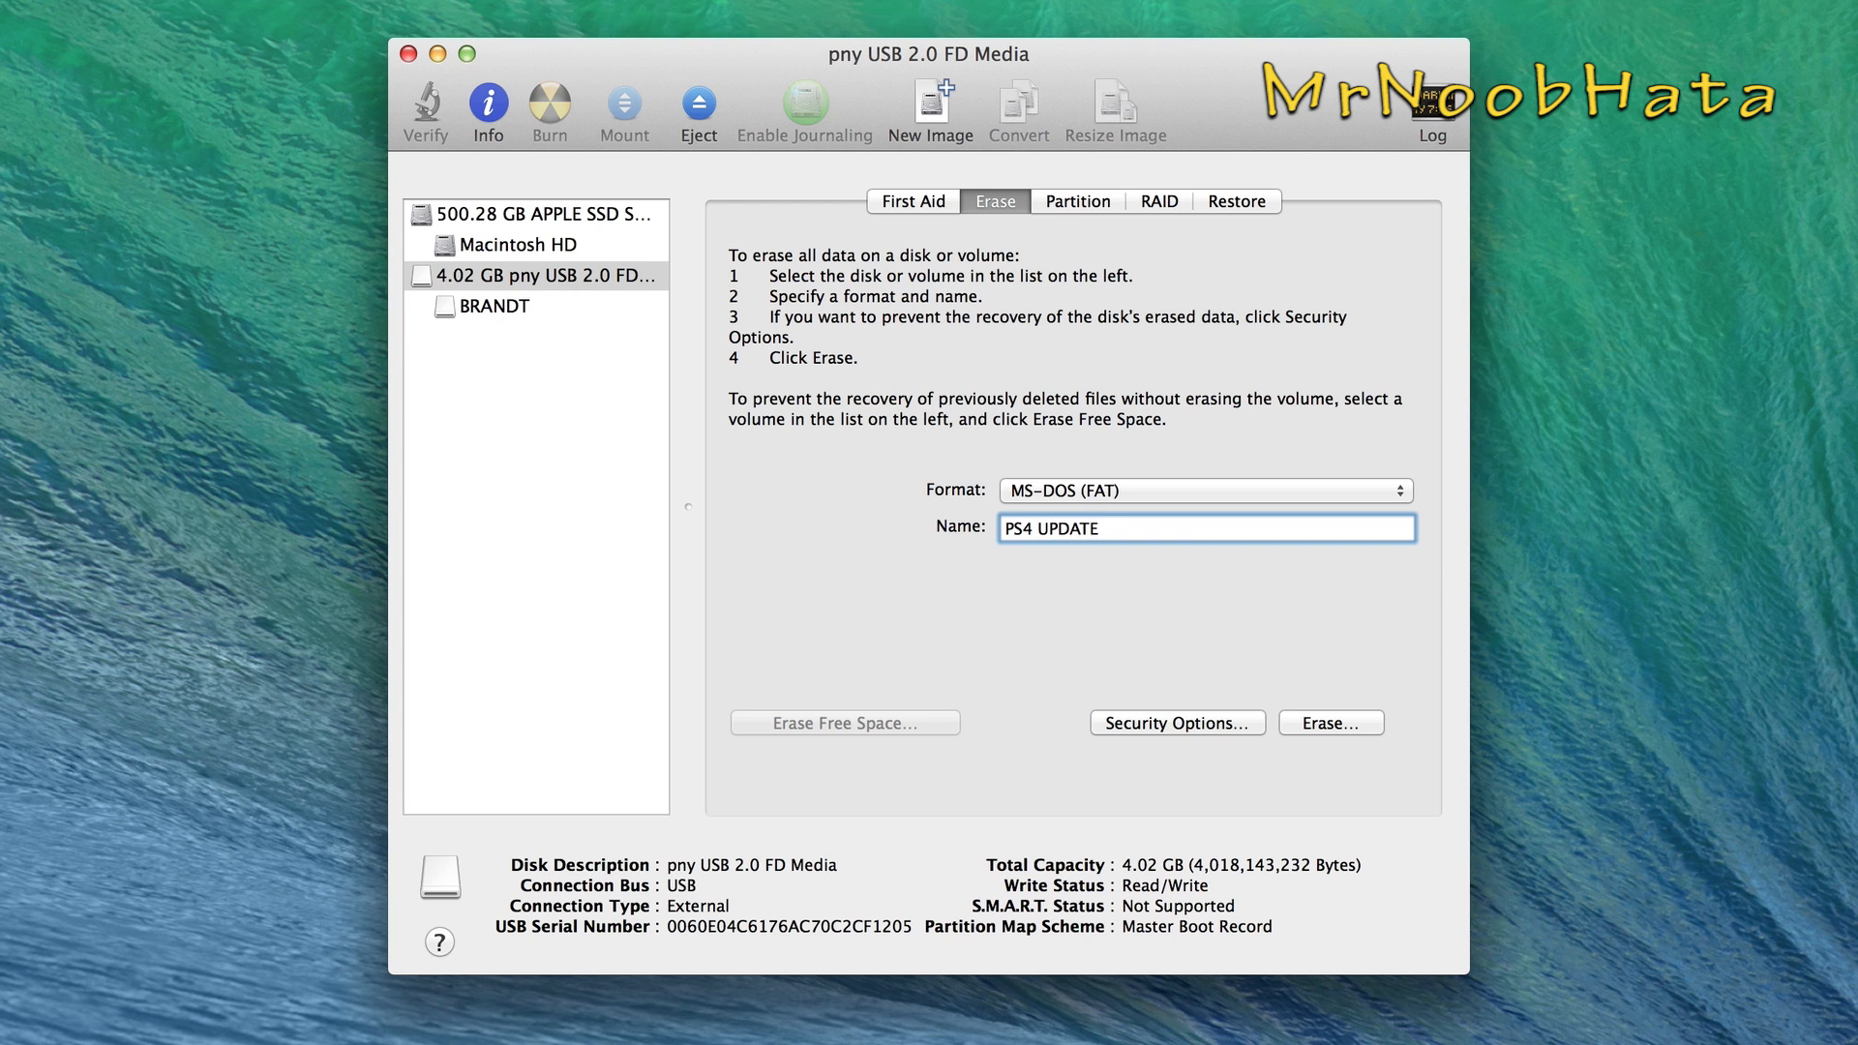
left_click(1332, 723)
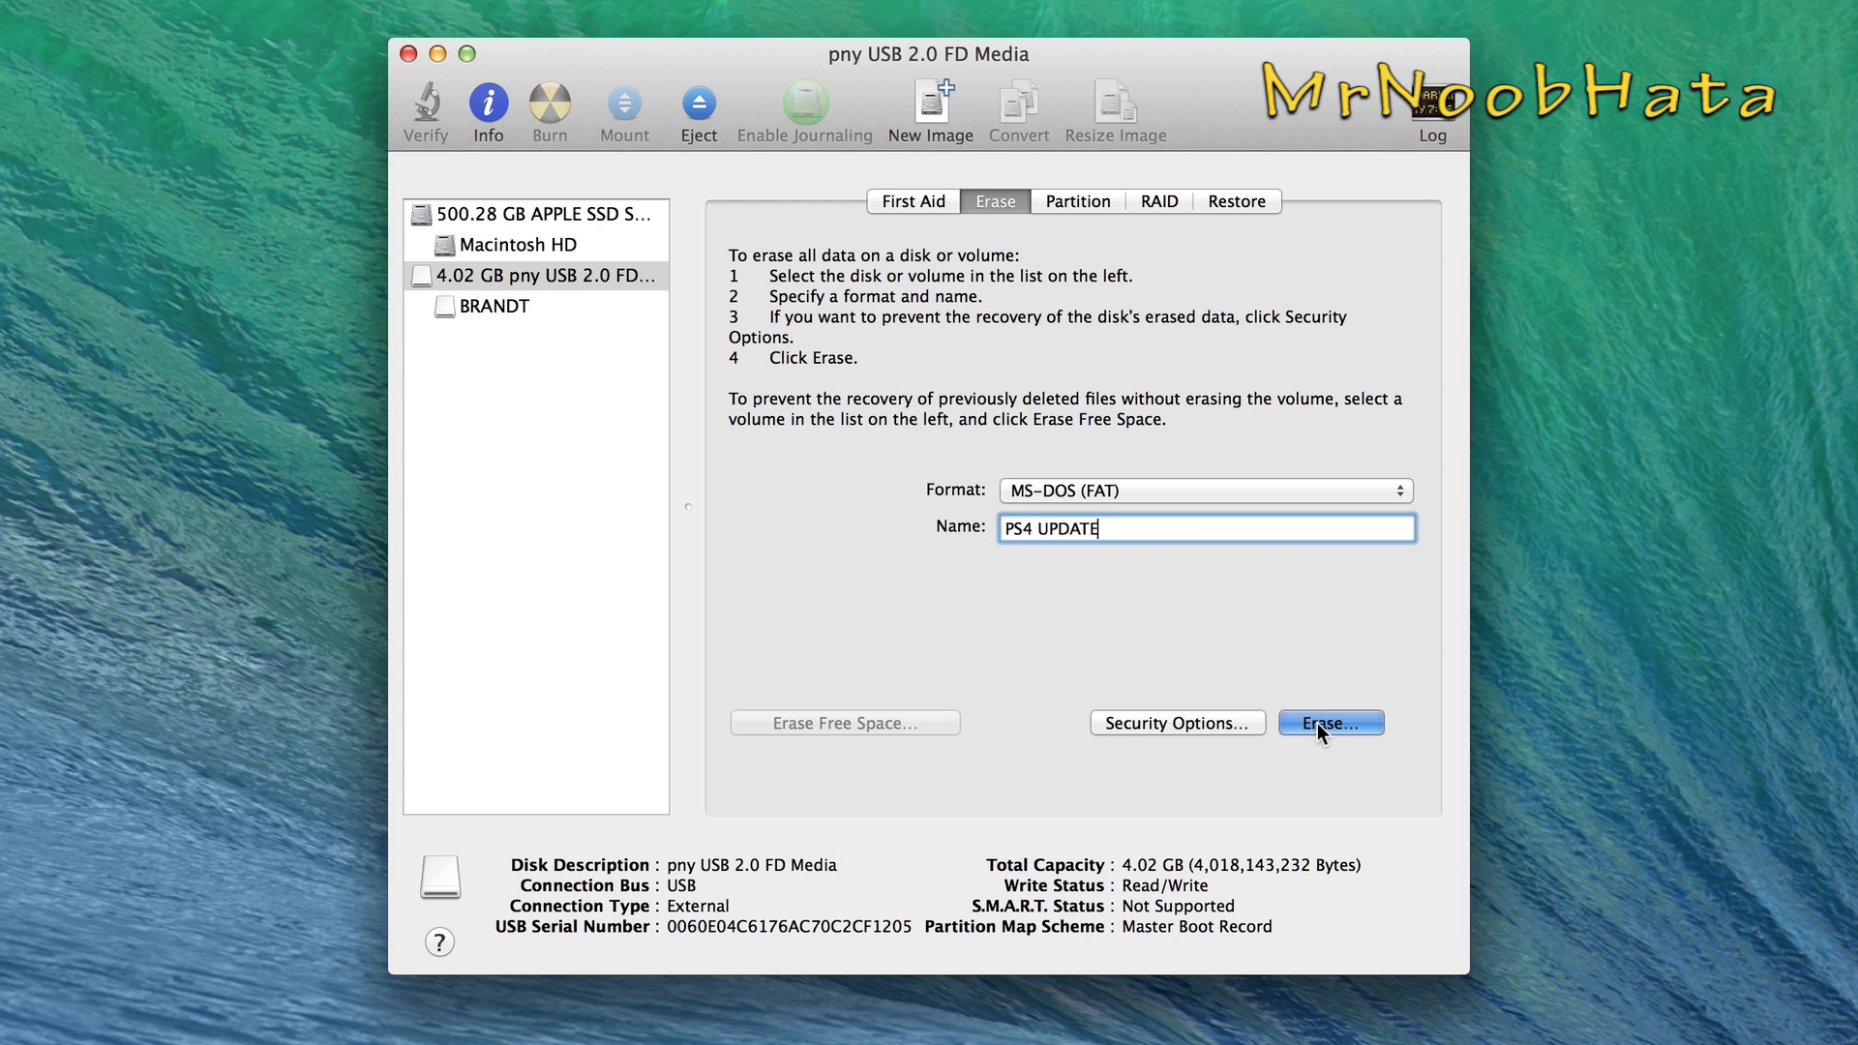
left_click(1331, 724)
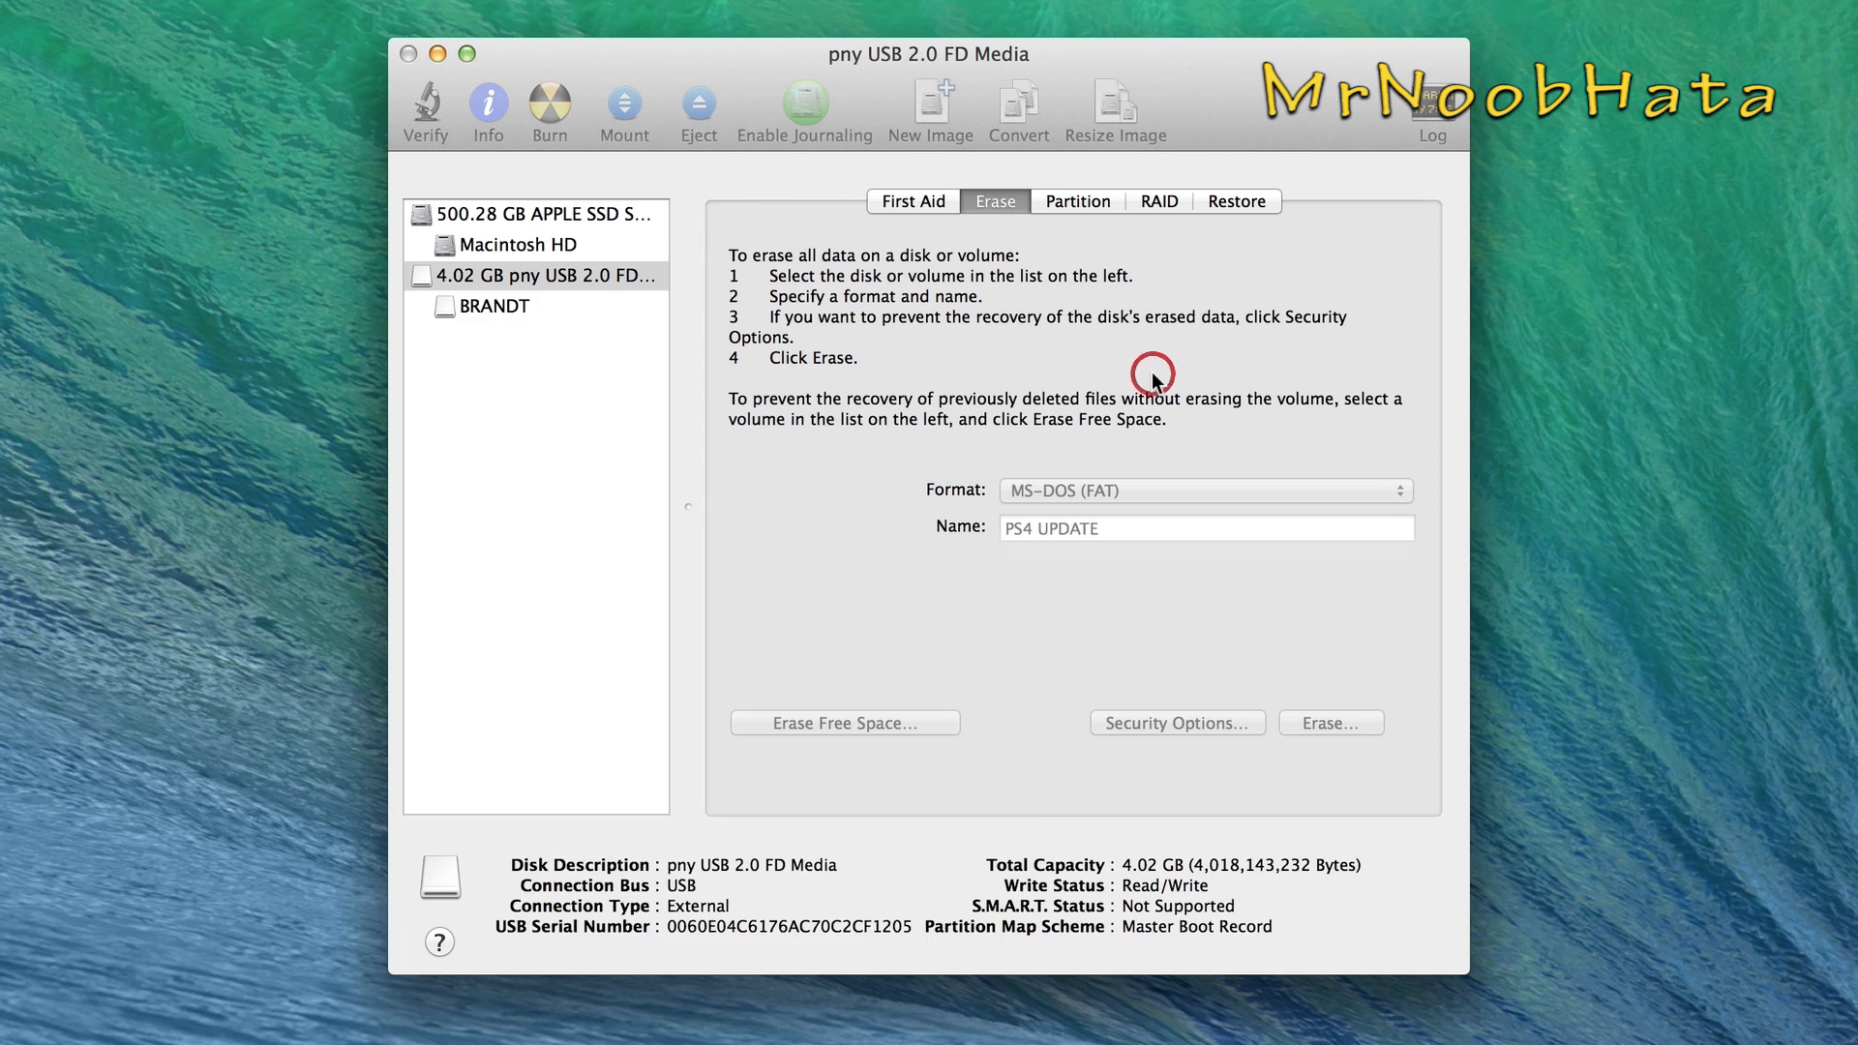
Step: Confirm the erase so the drive reformats as MS-DOS (FAT) named PS4 UPDATE
left_click(1332, 724)
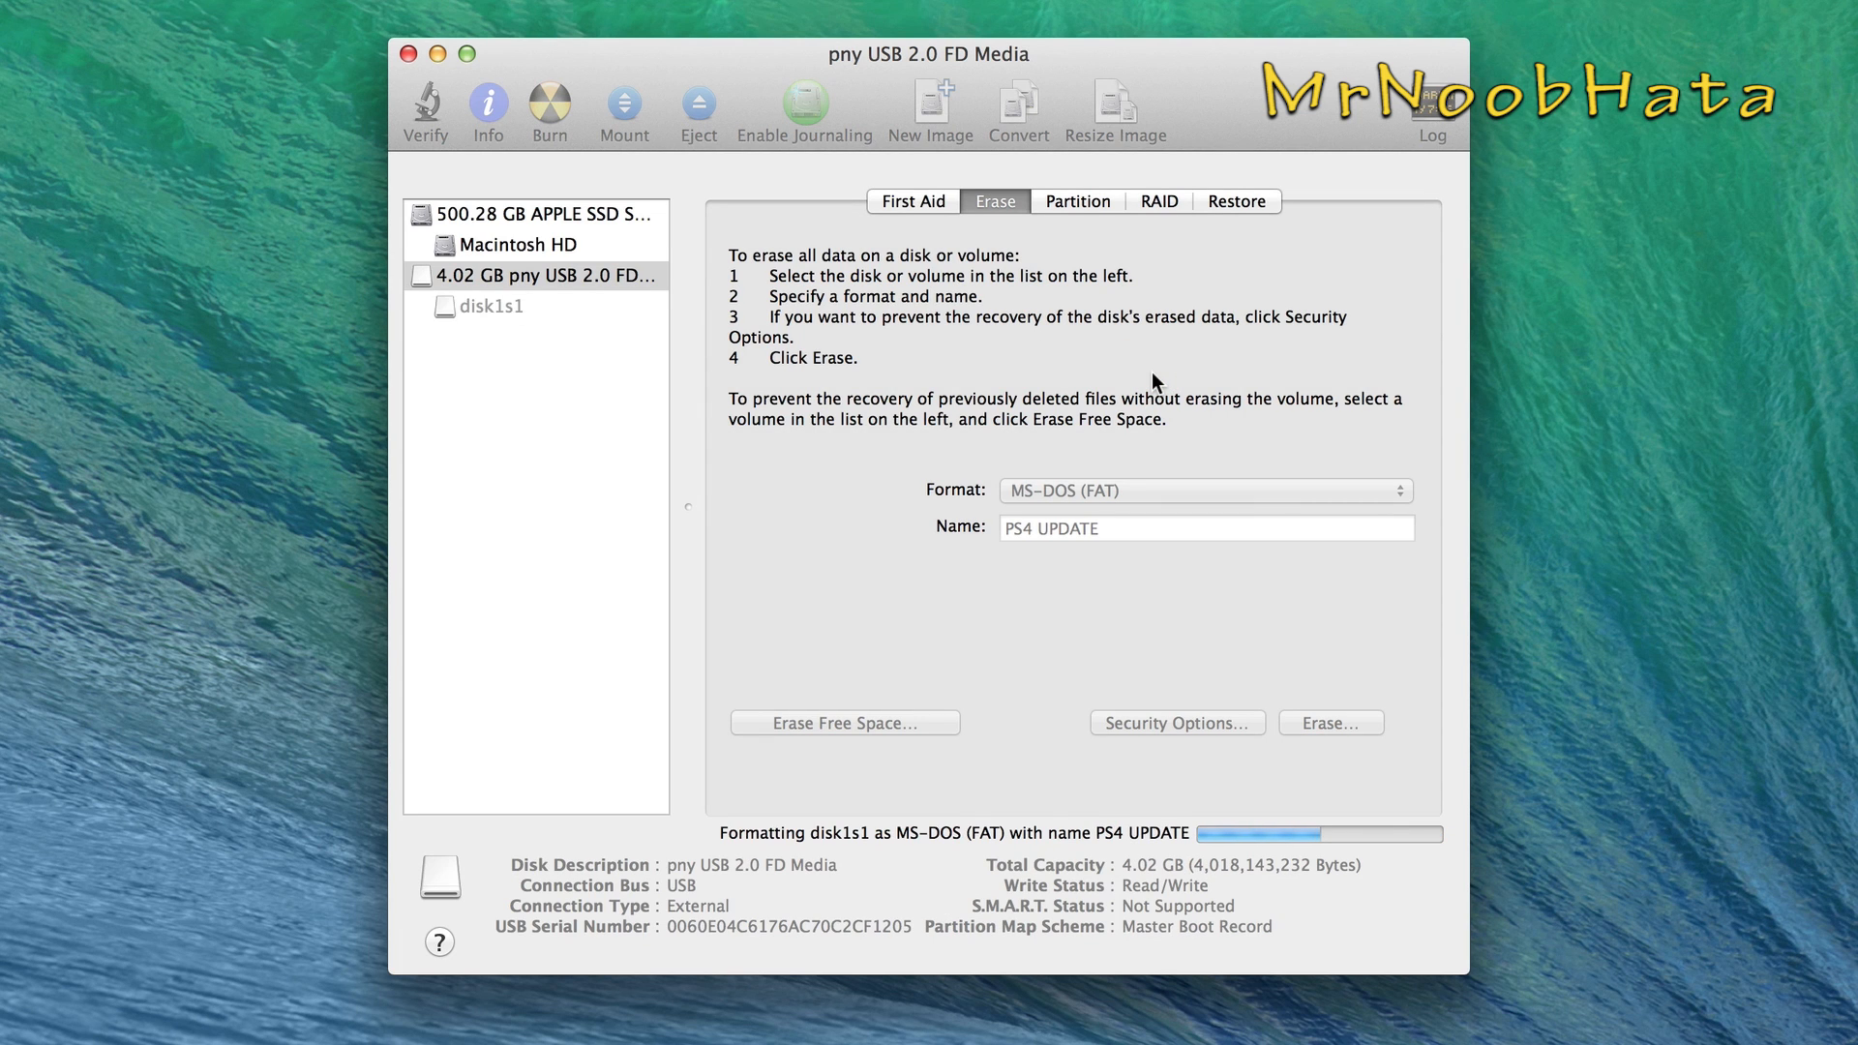
mouse_move(1126, 383)
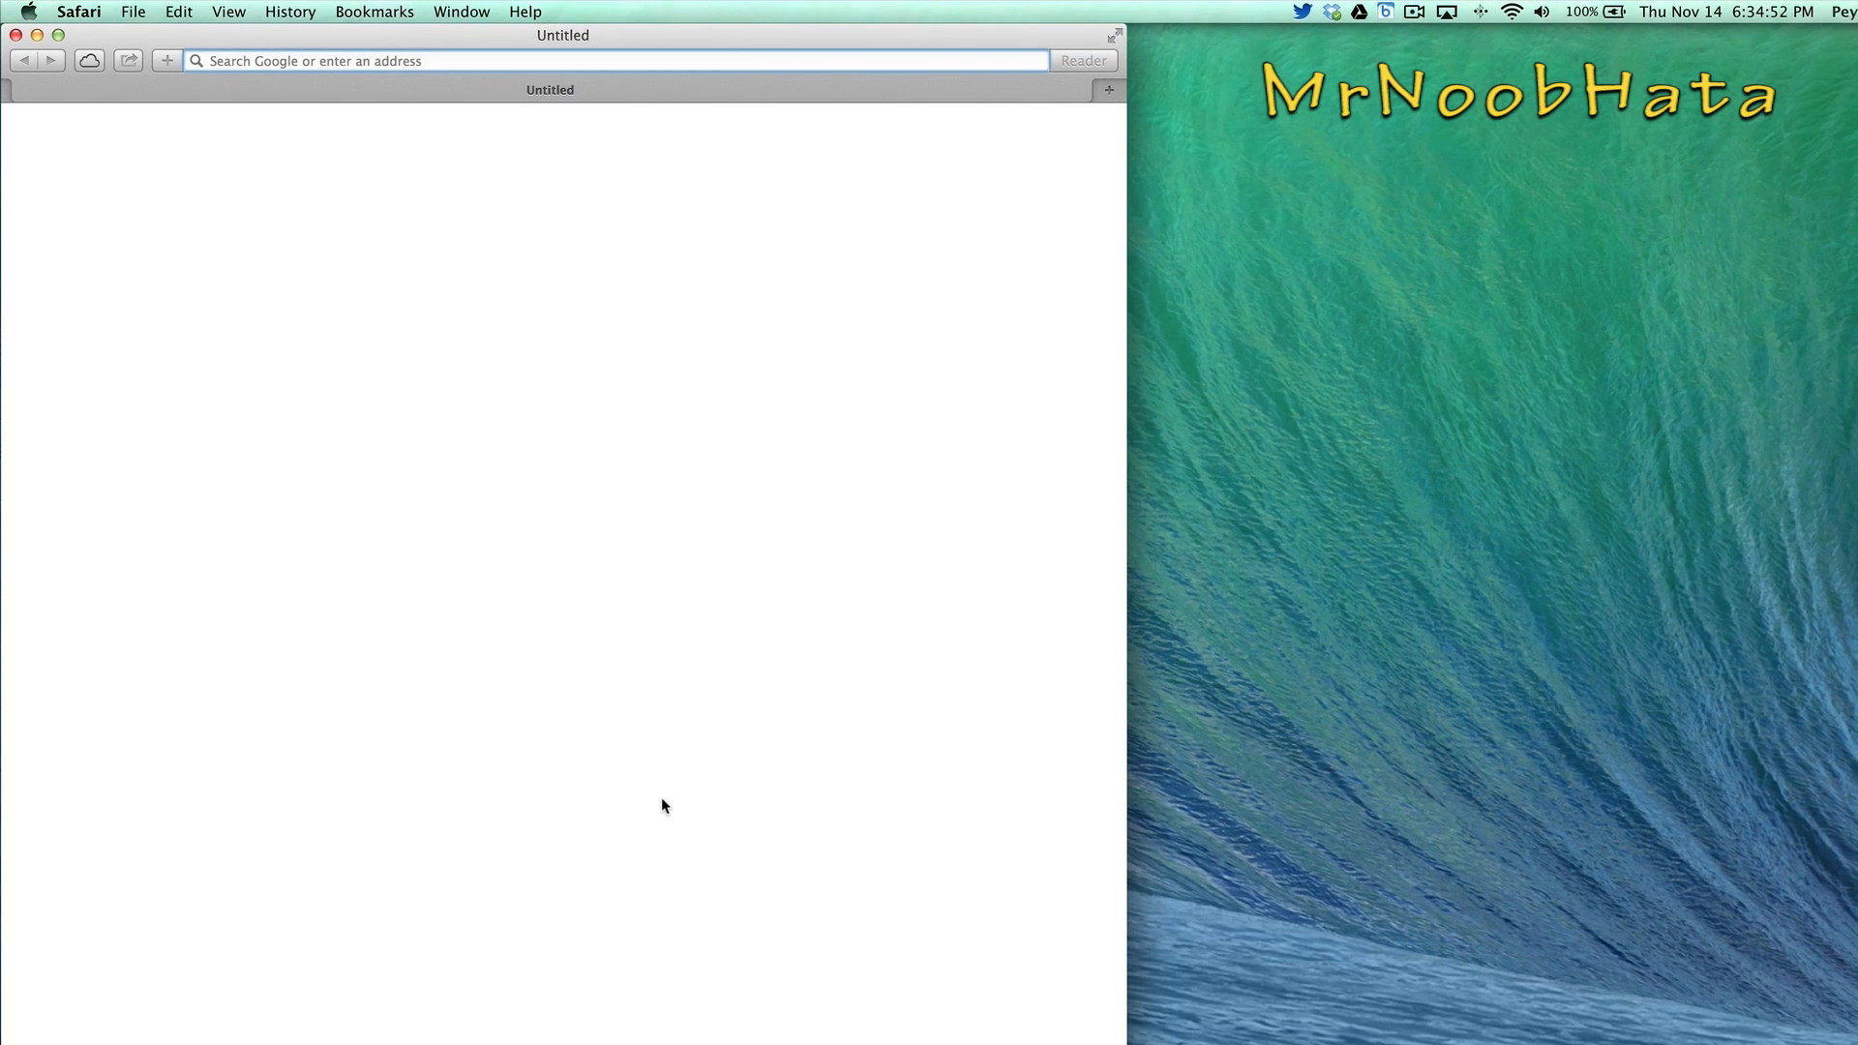
Step: Search Google in Safari for 'ps4 1.50 update download' and browse the results
type("ps3trophies.org")
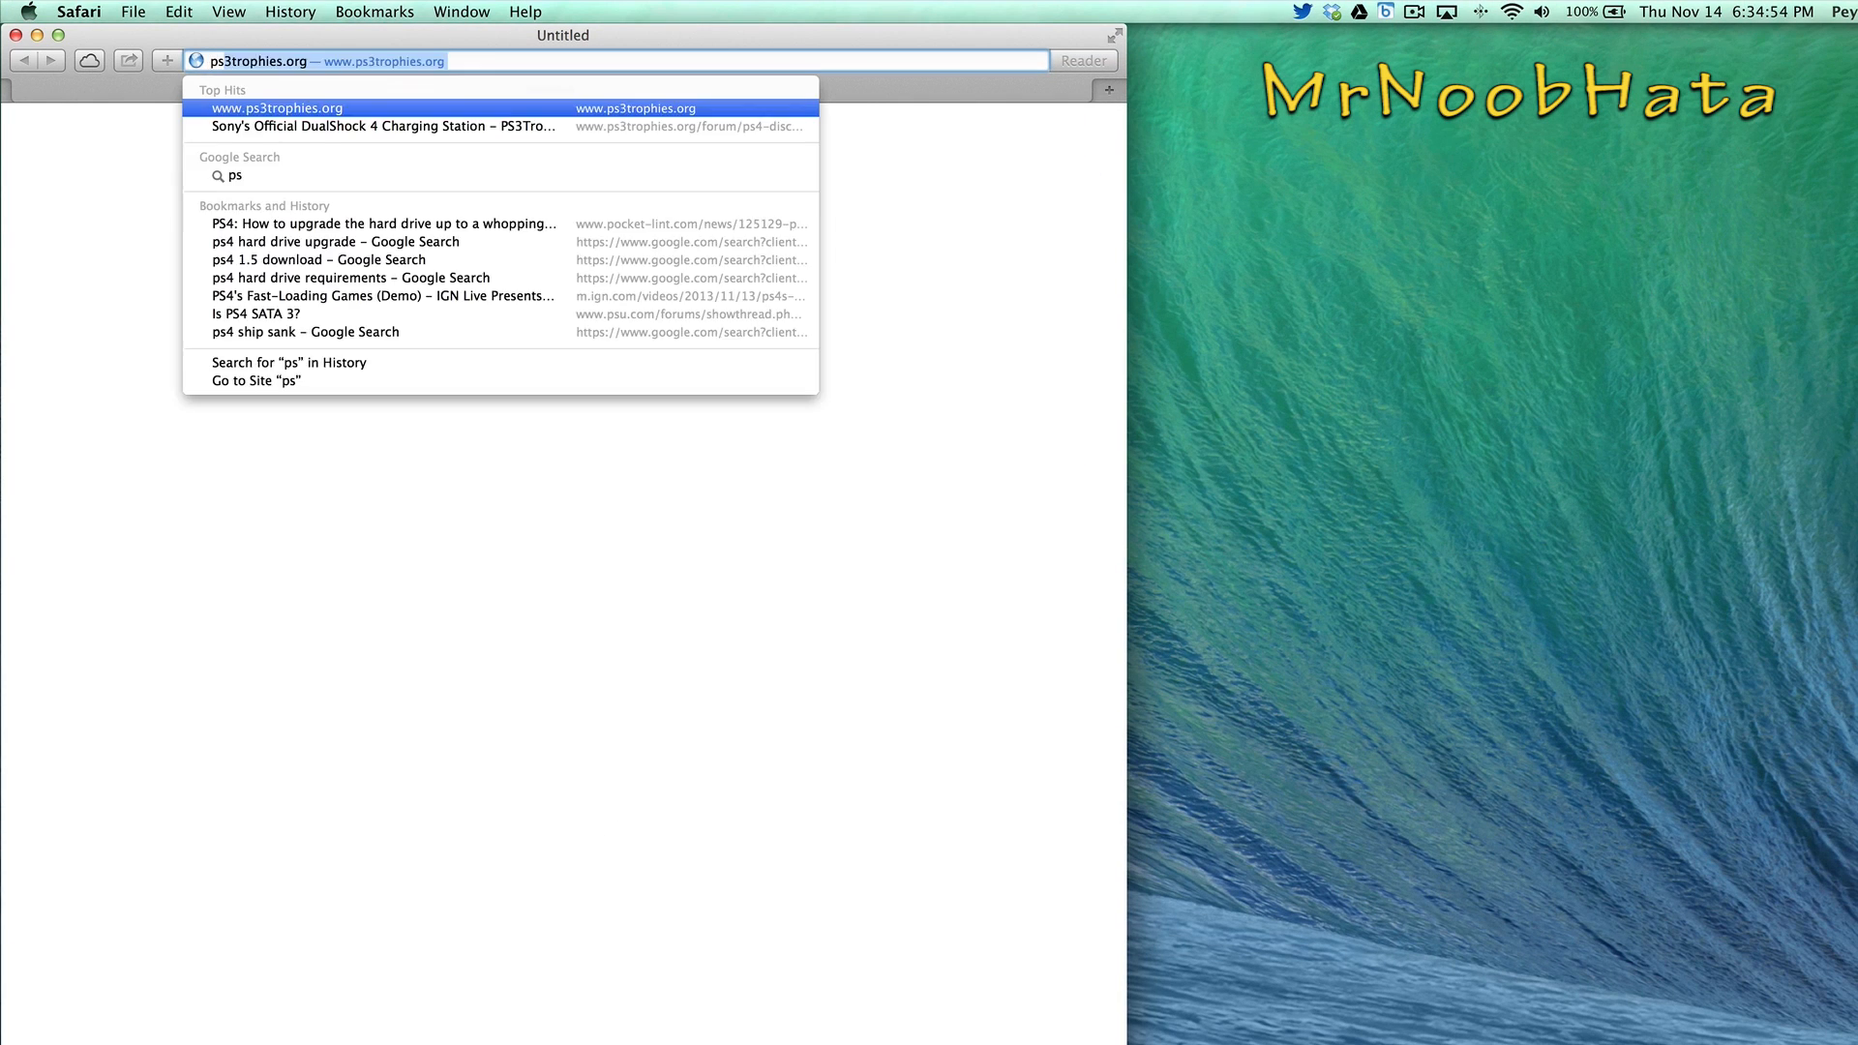
type("ps4 1.50 update download")
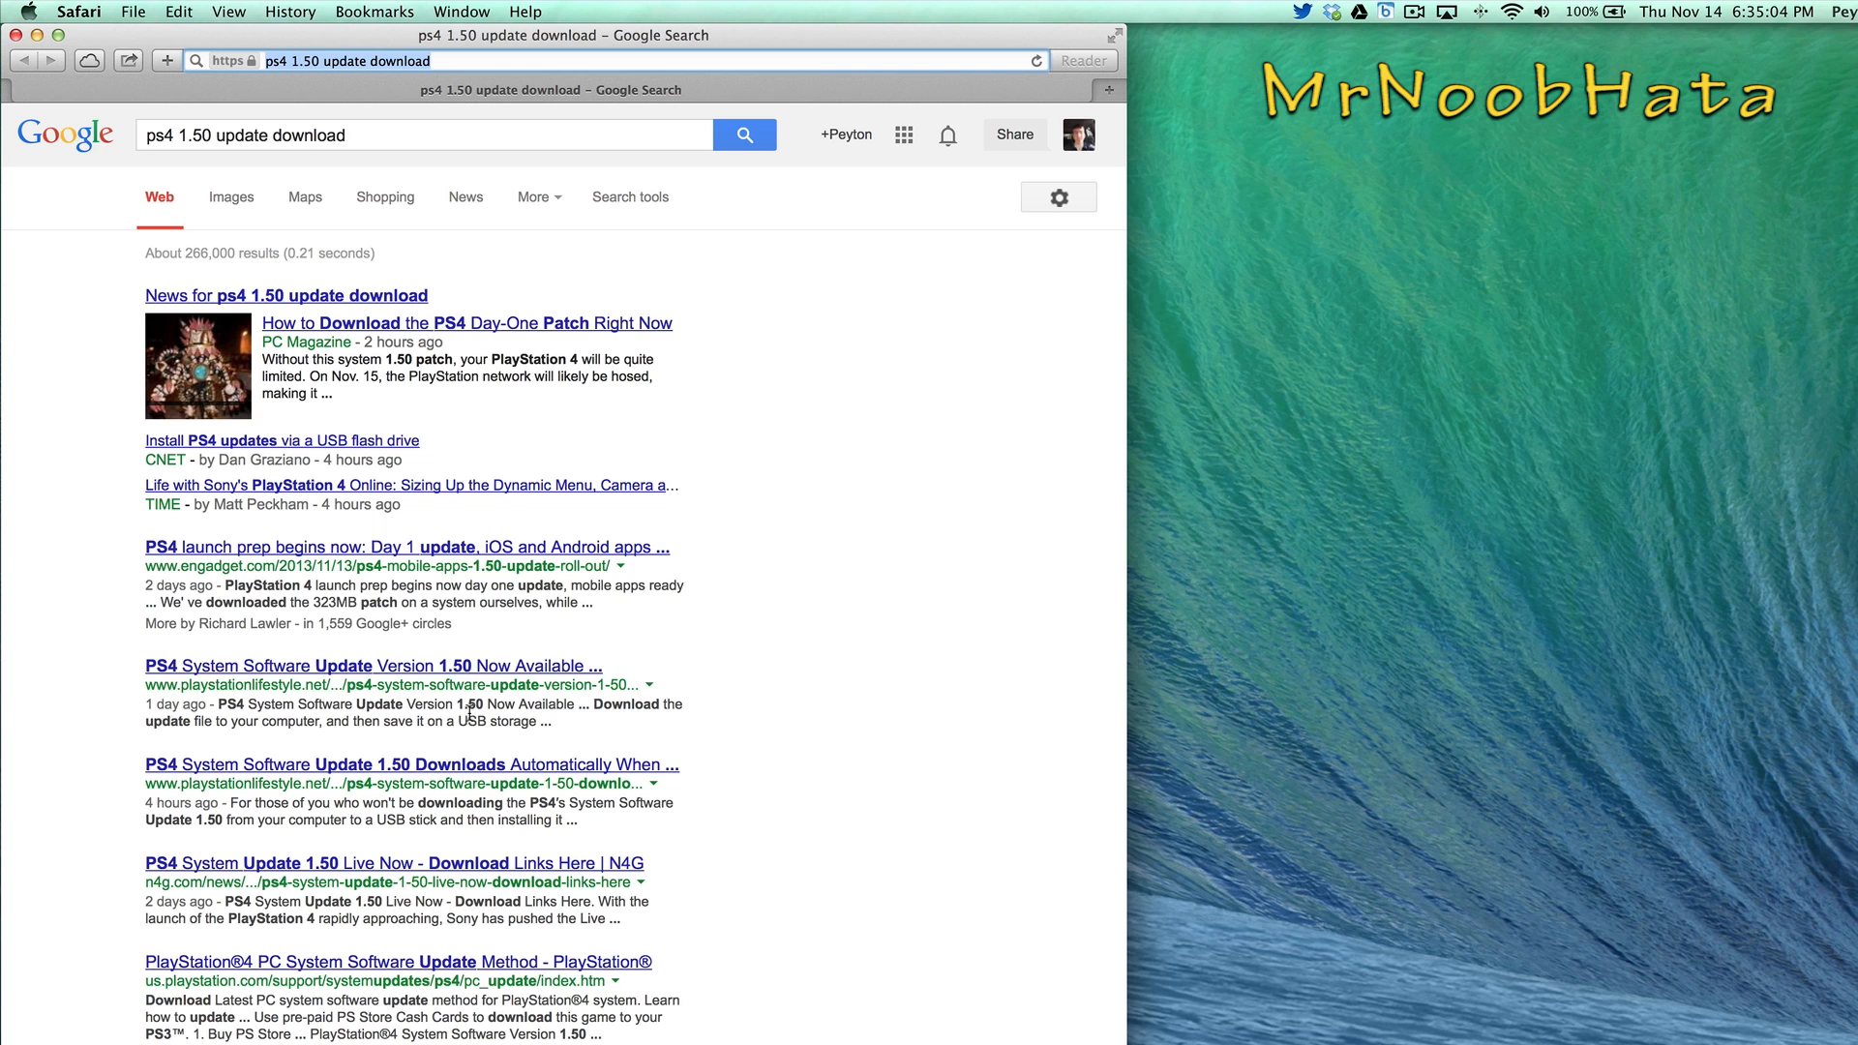
scroll("down", 3)
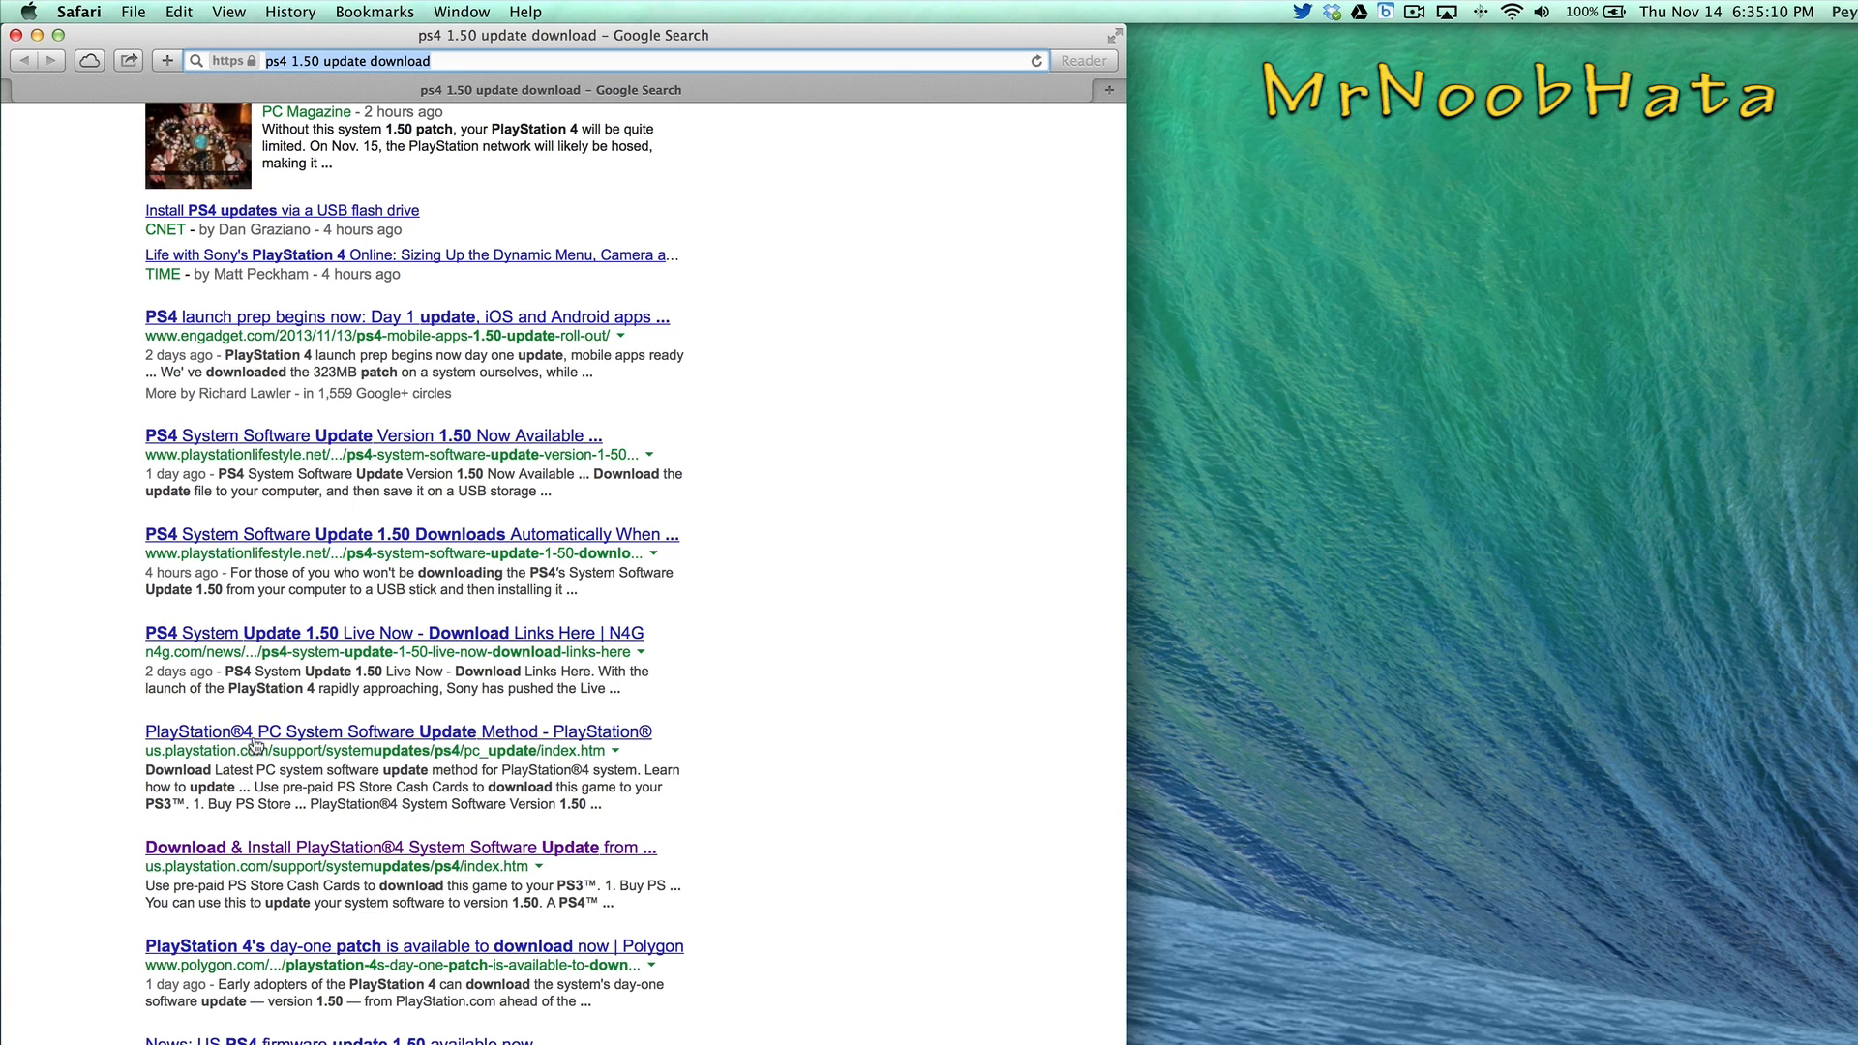
mouse_move(393, 745)
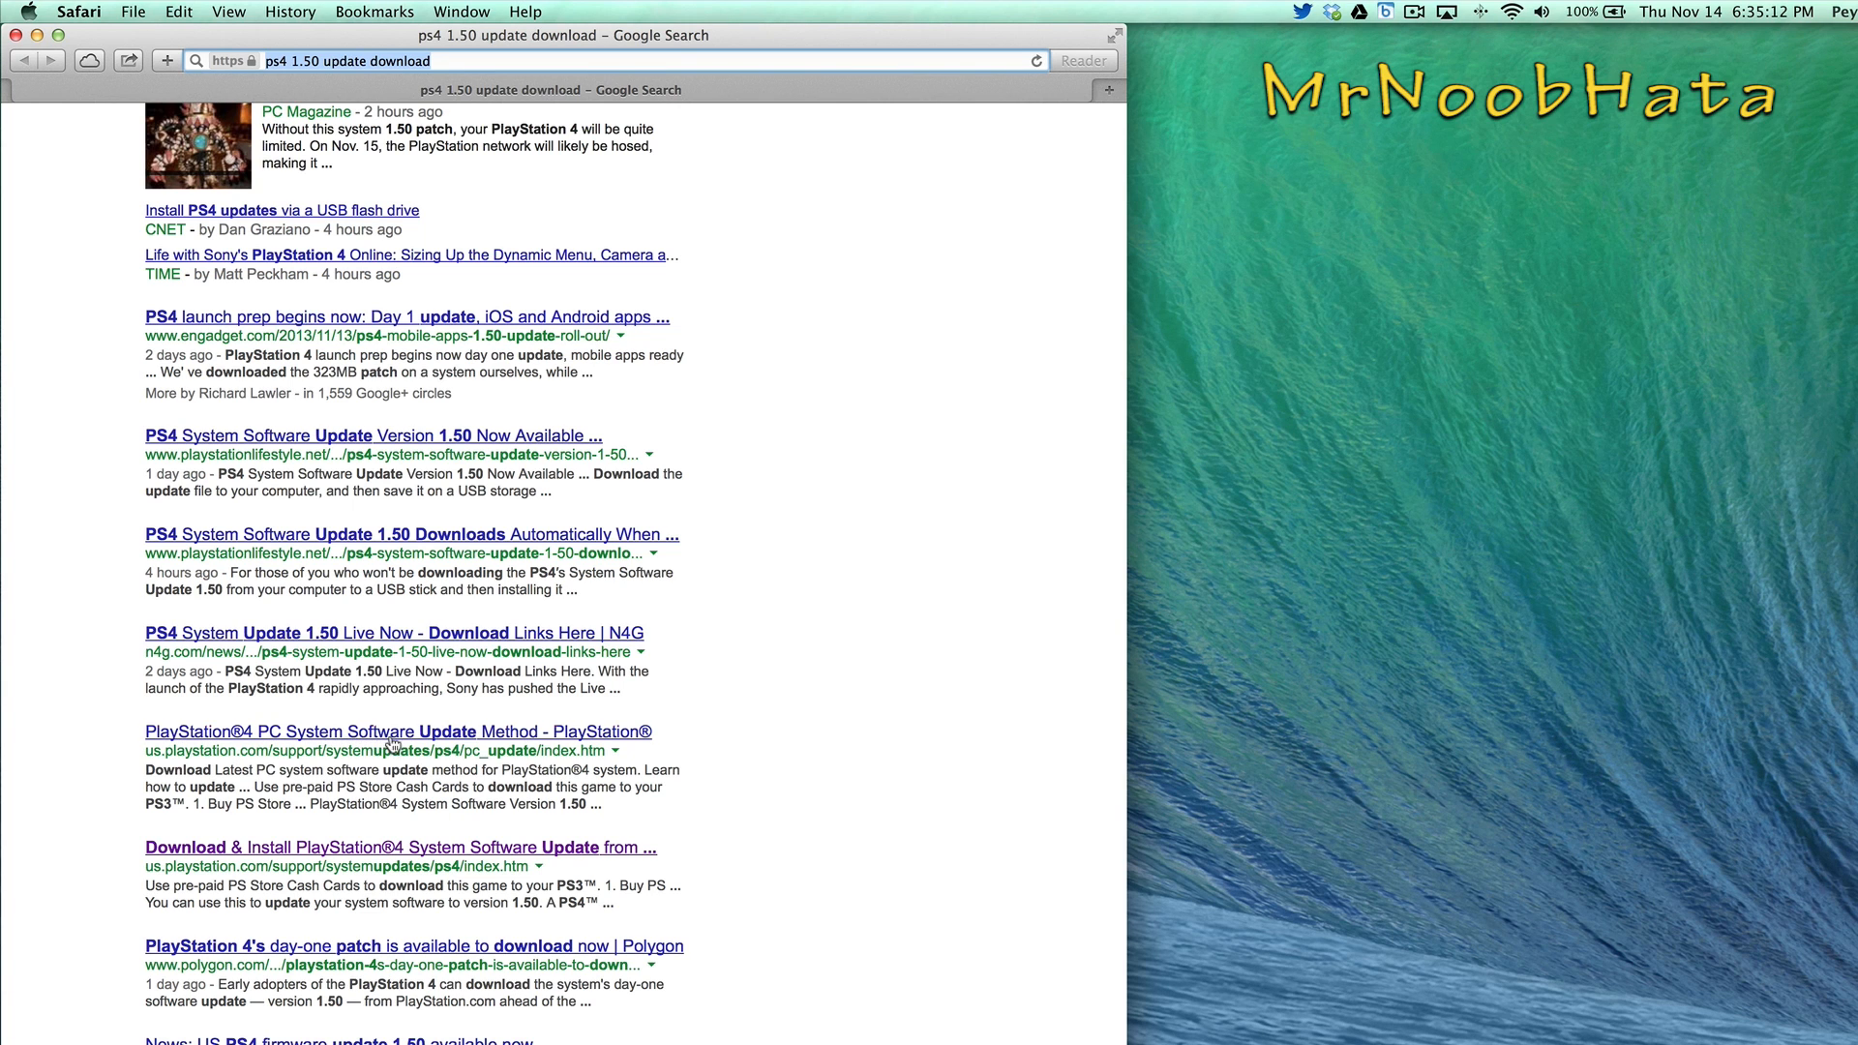
Step: Read PlayStation's PC System Software Update Method page describing the PS4/UPDATE folders
left_click(385, 731)
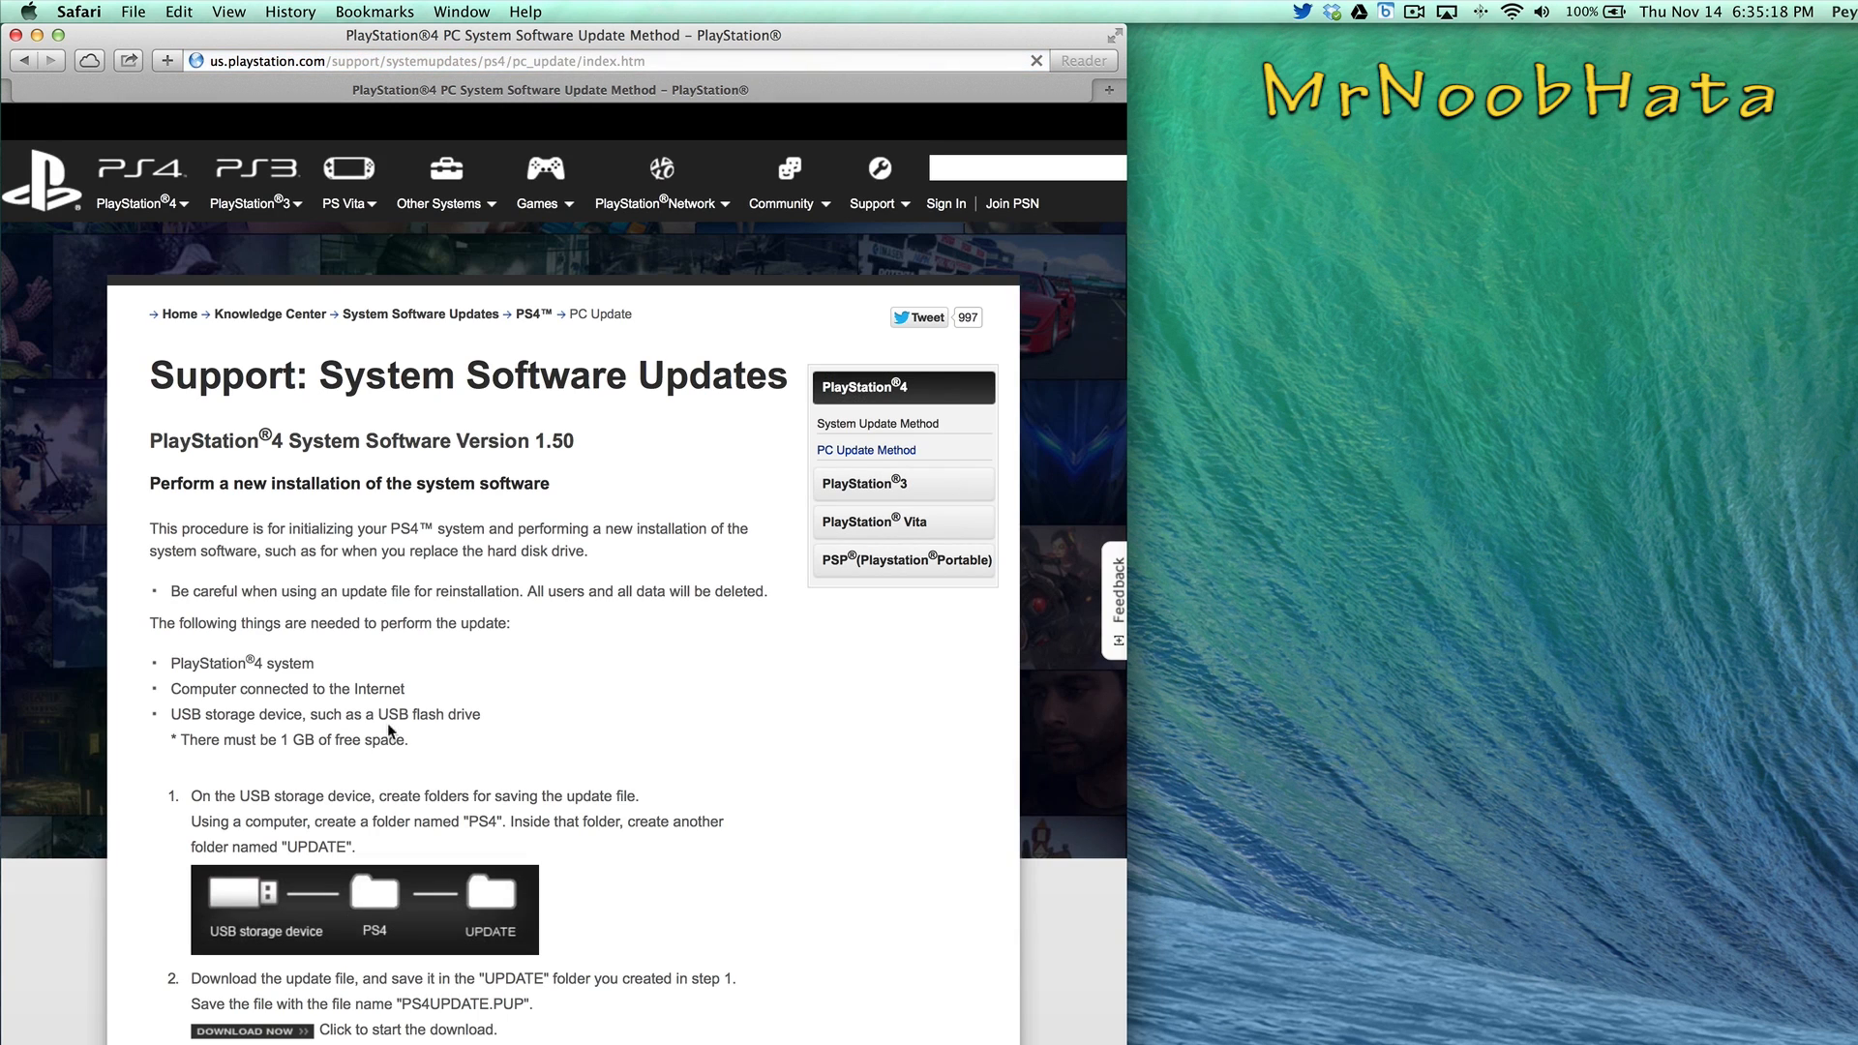
scroll("down", 3)
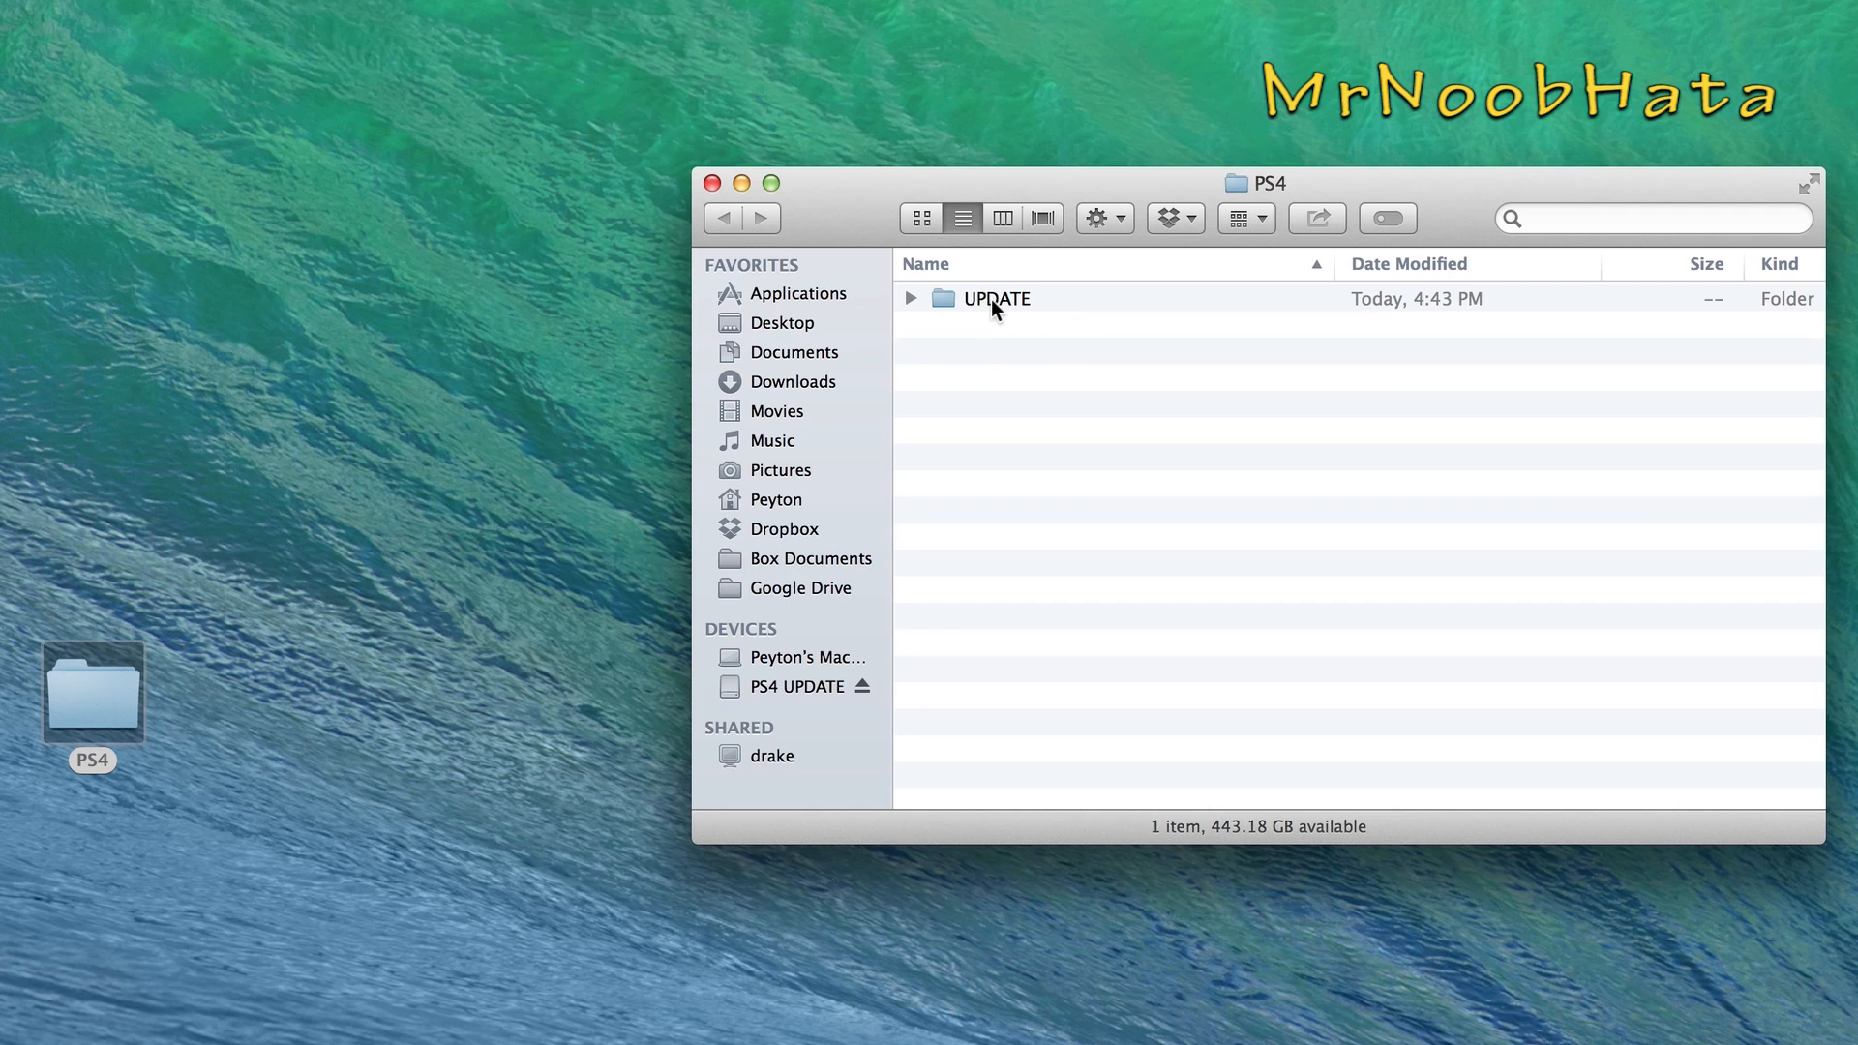
Step: Verify PS4UPDATE.PUP sits in the UPDATE folder, then show the empty PS4 UPDATE drive
double_click(997, 298)
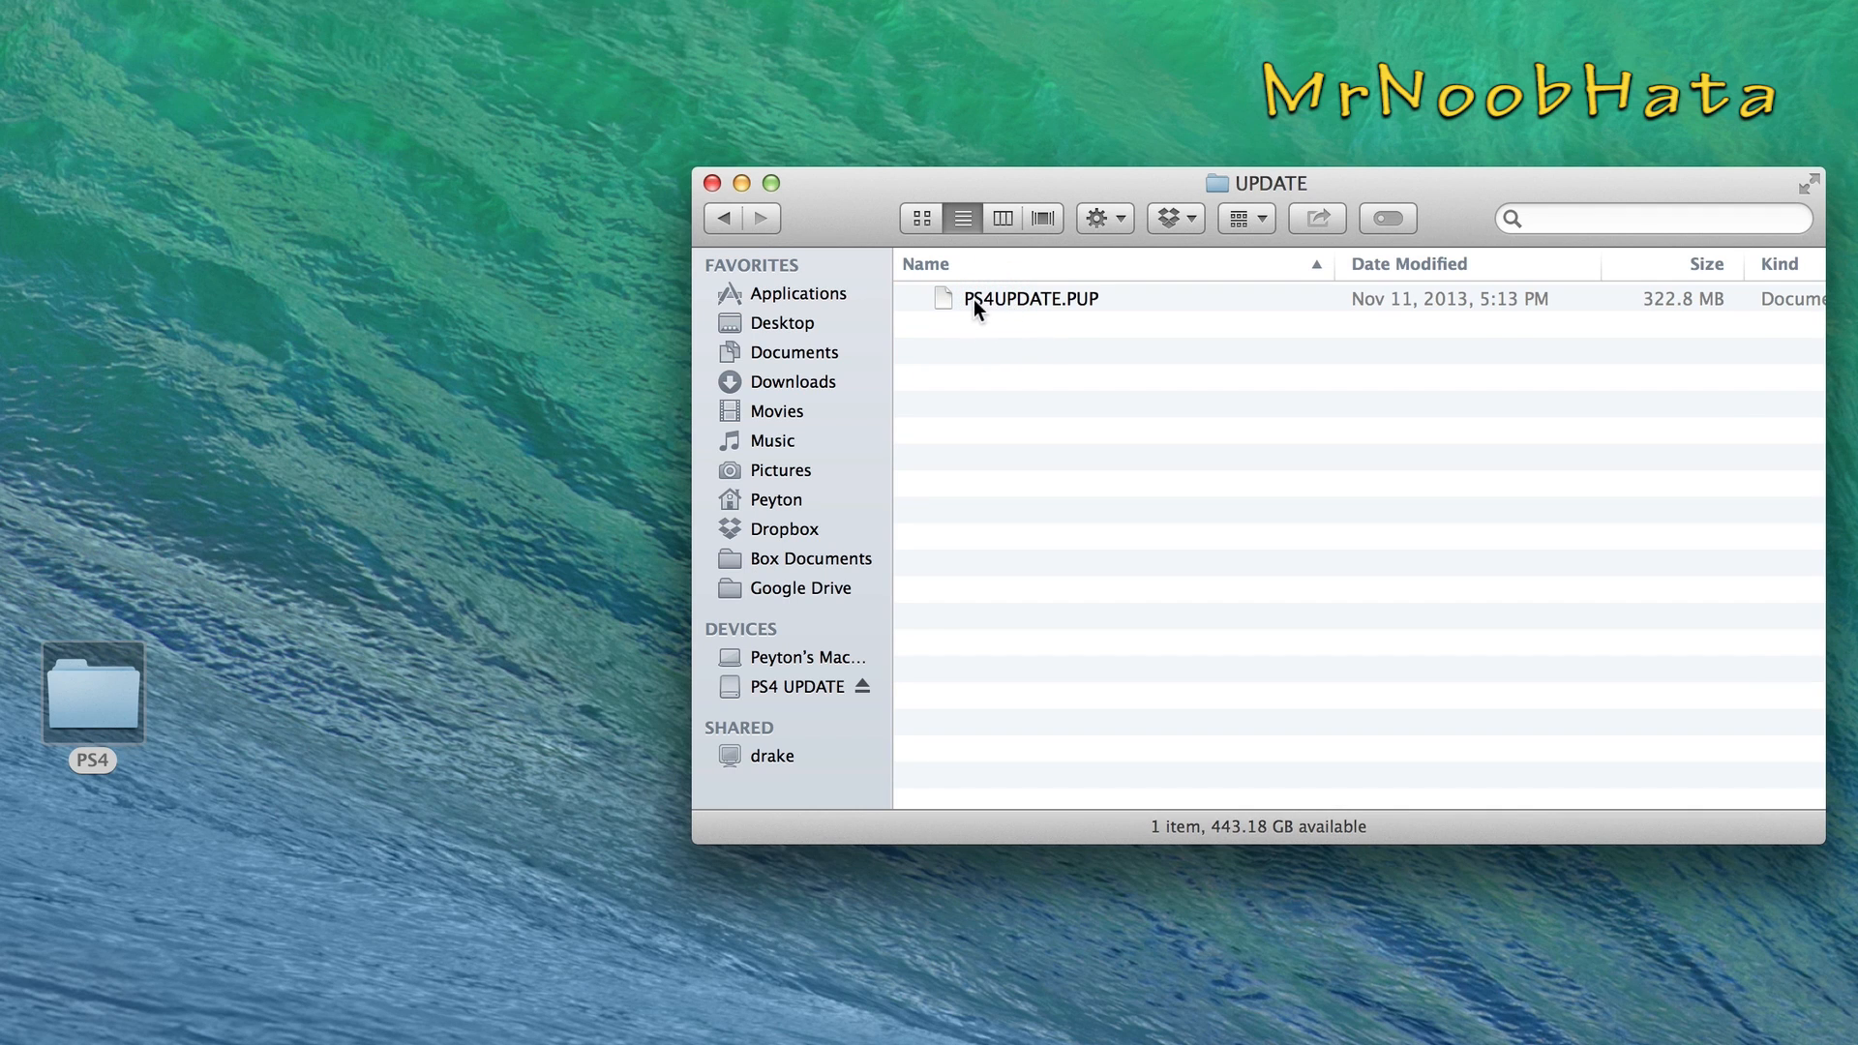
mouse_move(1055, 306)
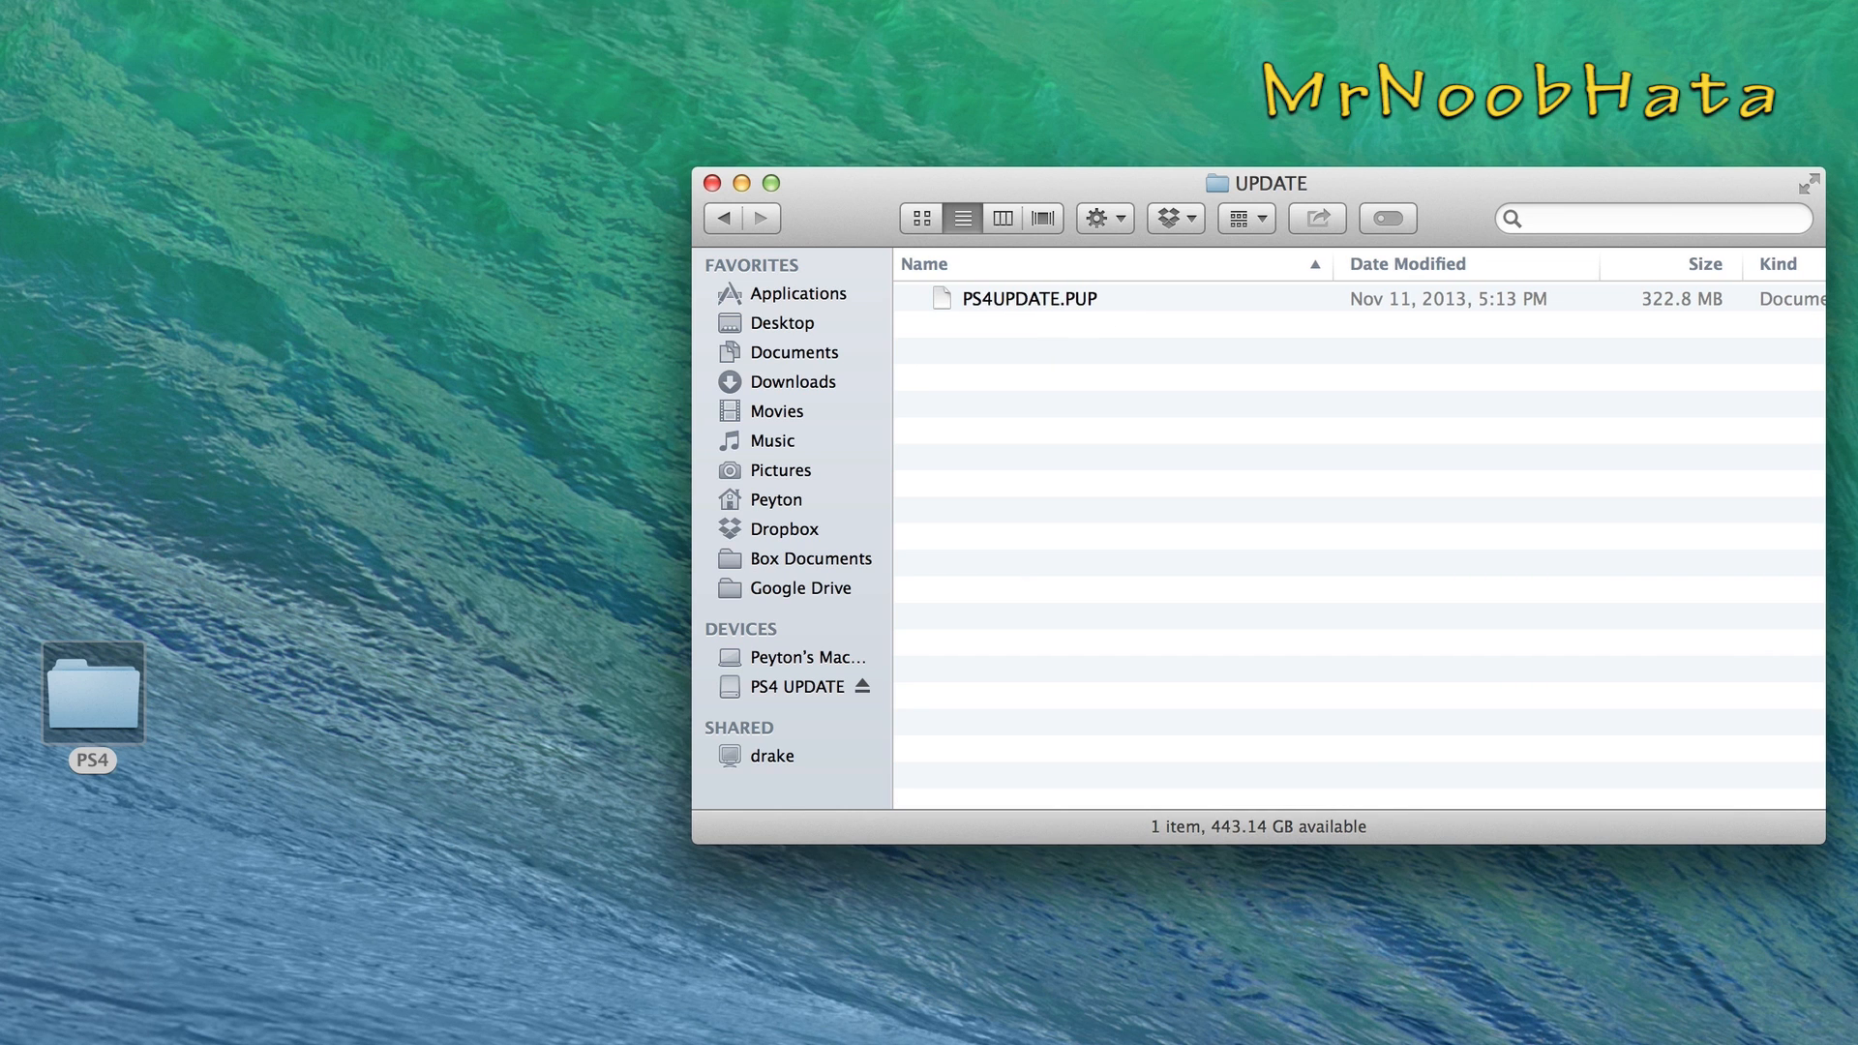
left_click(795, 685)
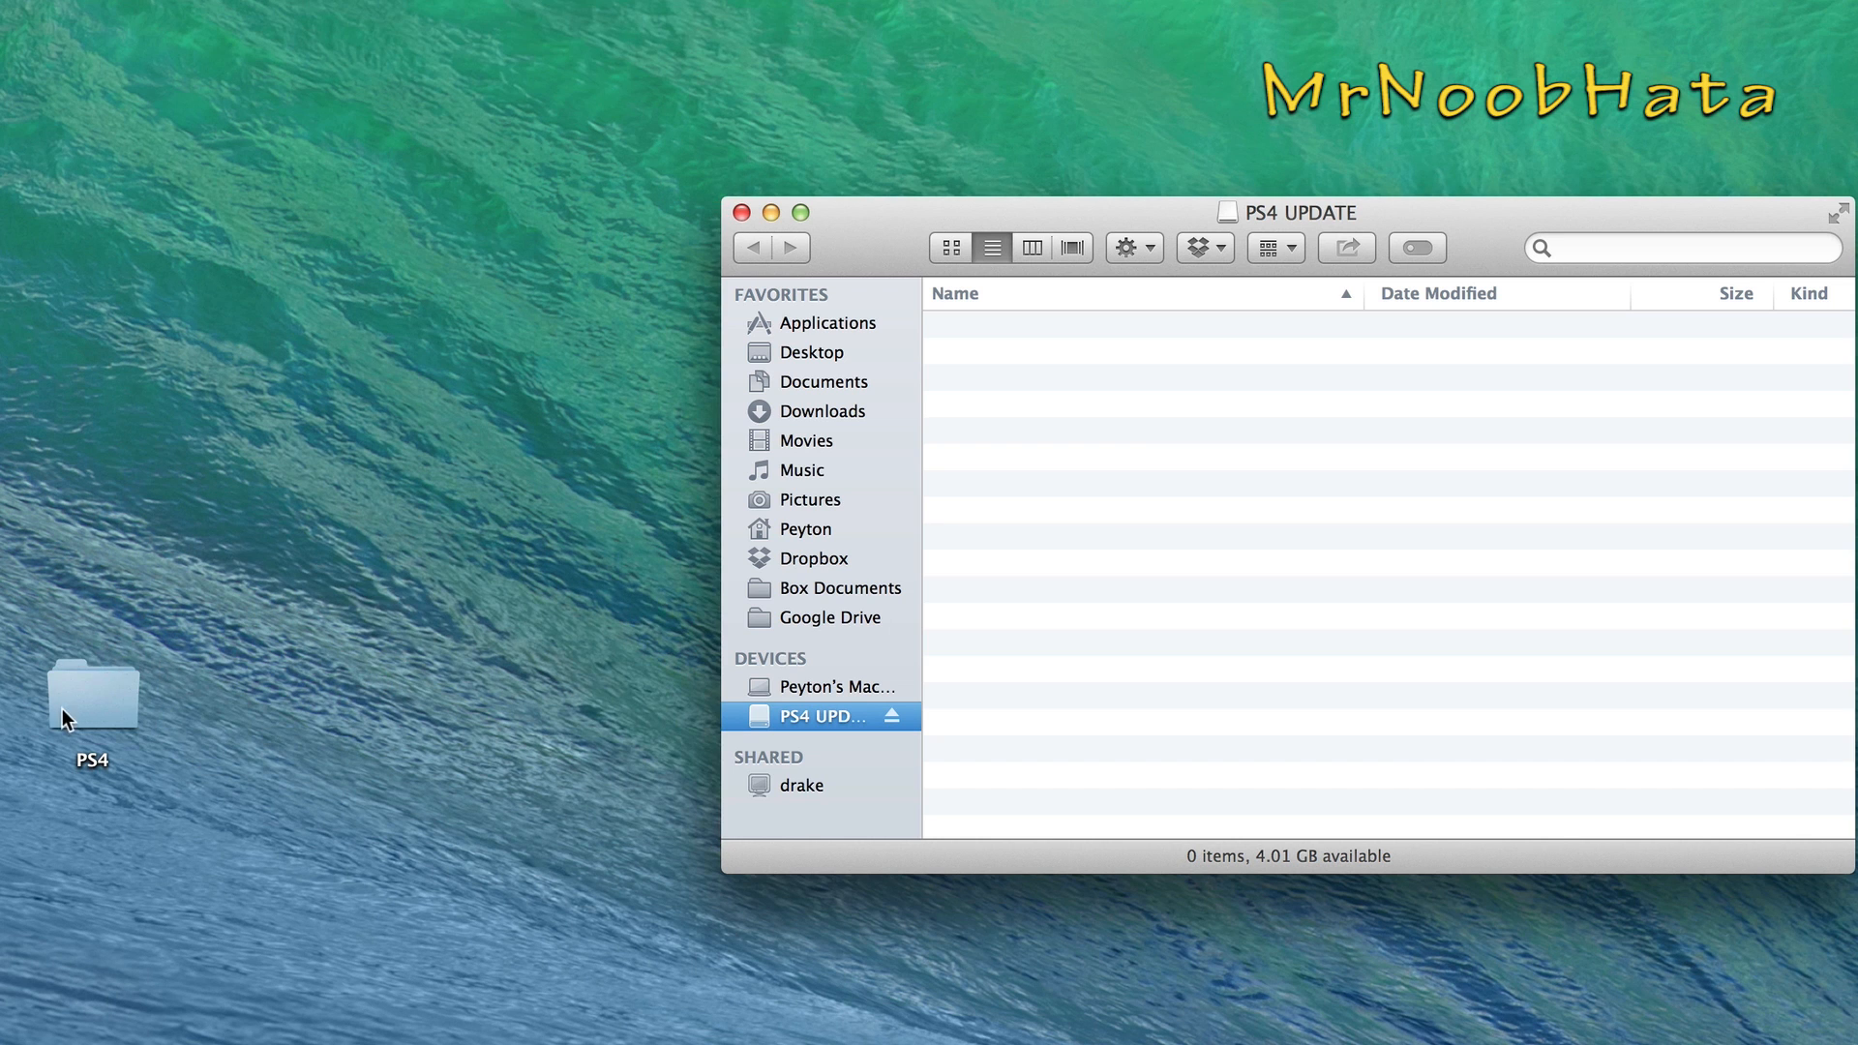
Step: Drag the PS4 folder from the desktop onto the PS4 UPDATE flash drive to copy it
left_click_drag(93, 698, 1150, 647)
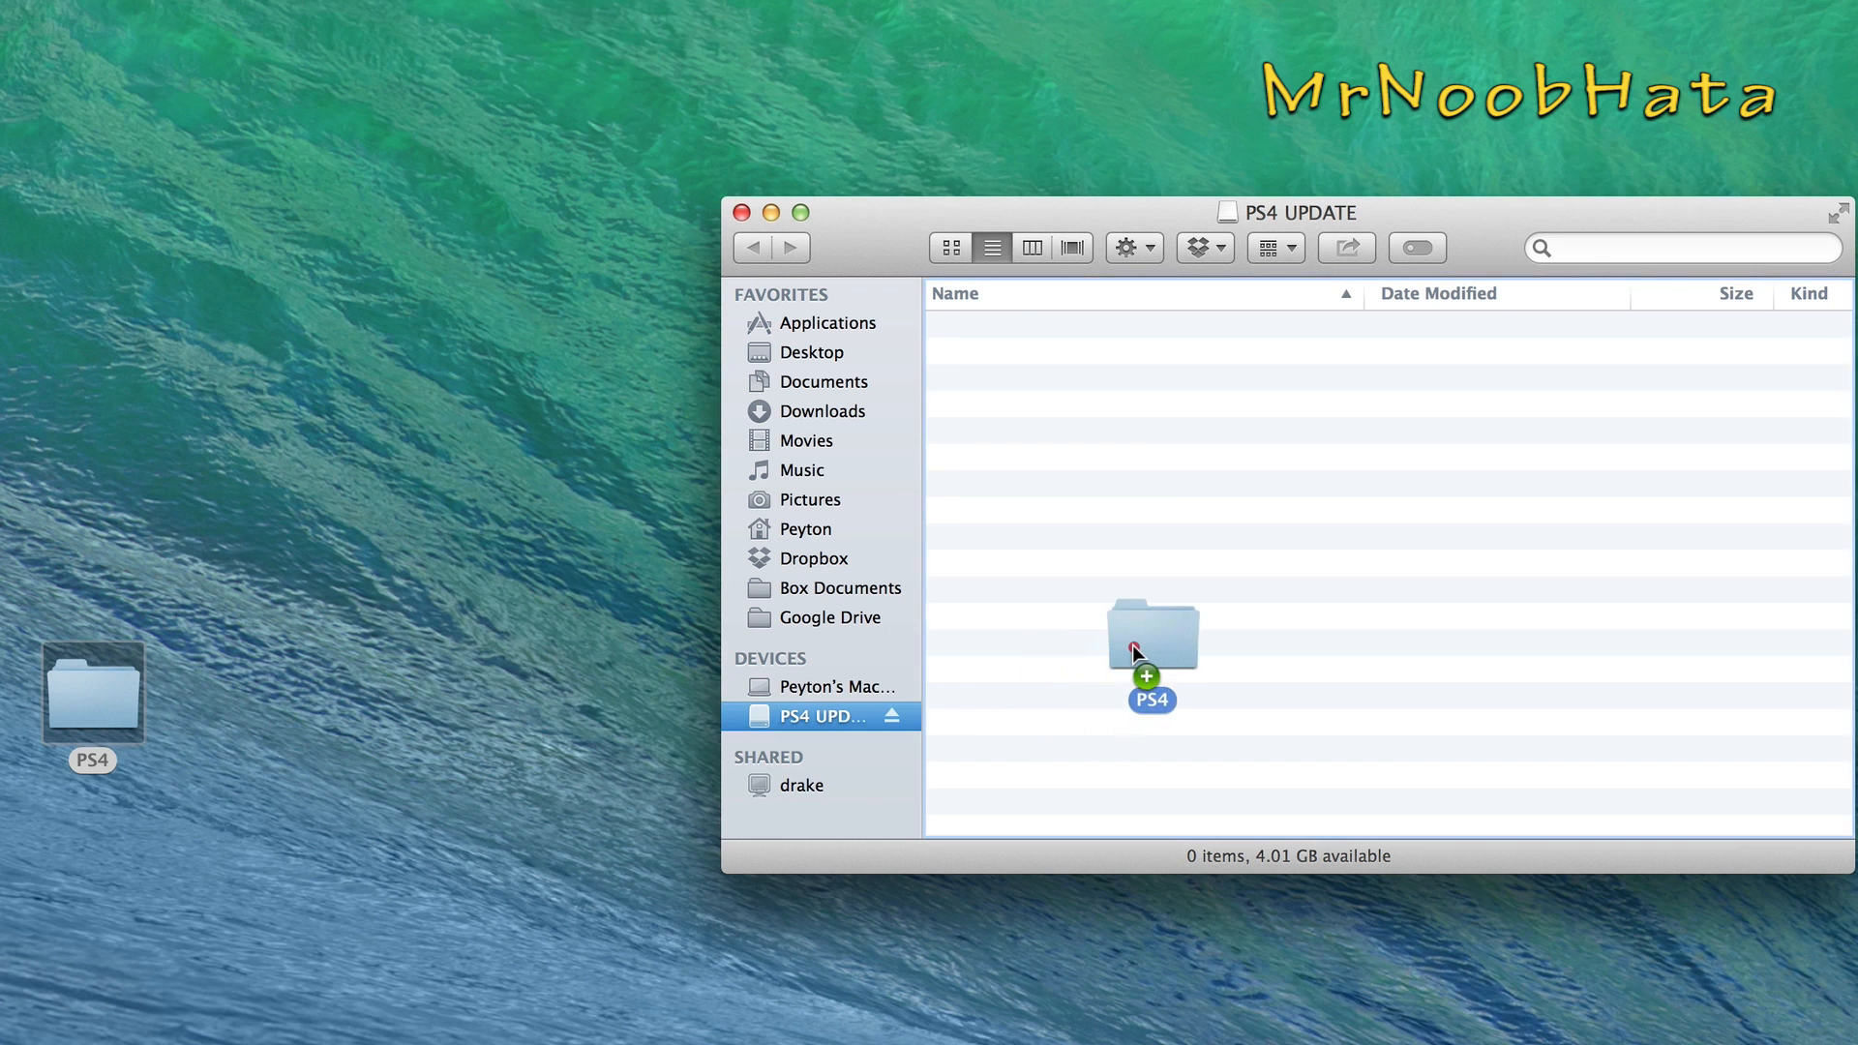
left_click_drag(93, 698, 1138, 652)
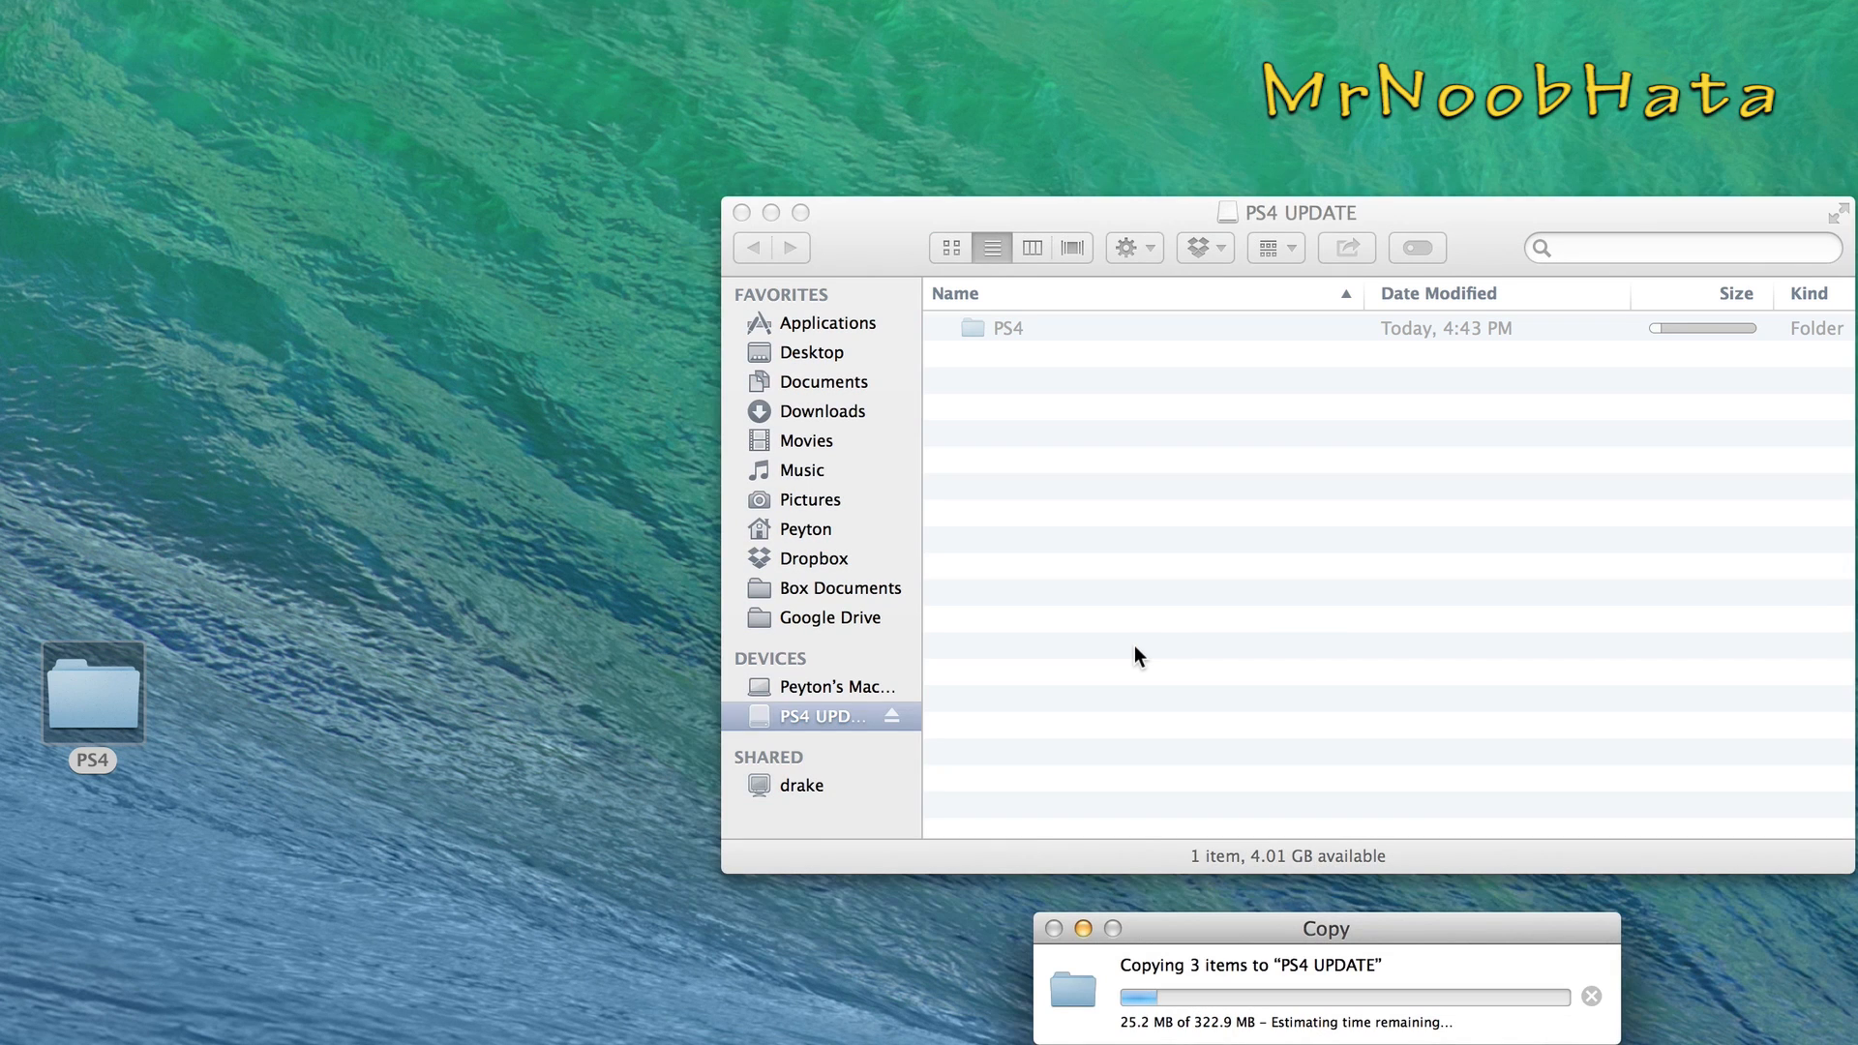
mouse_move(1157, 674)
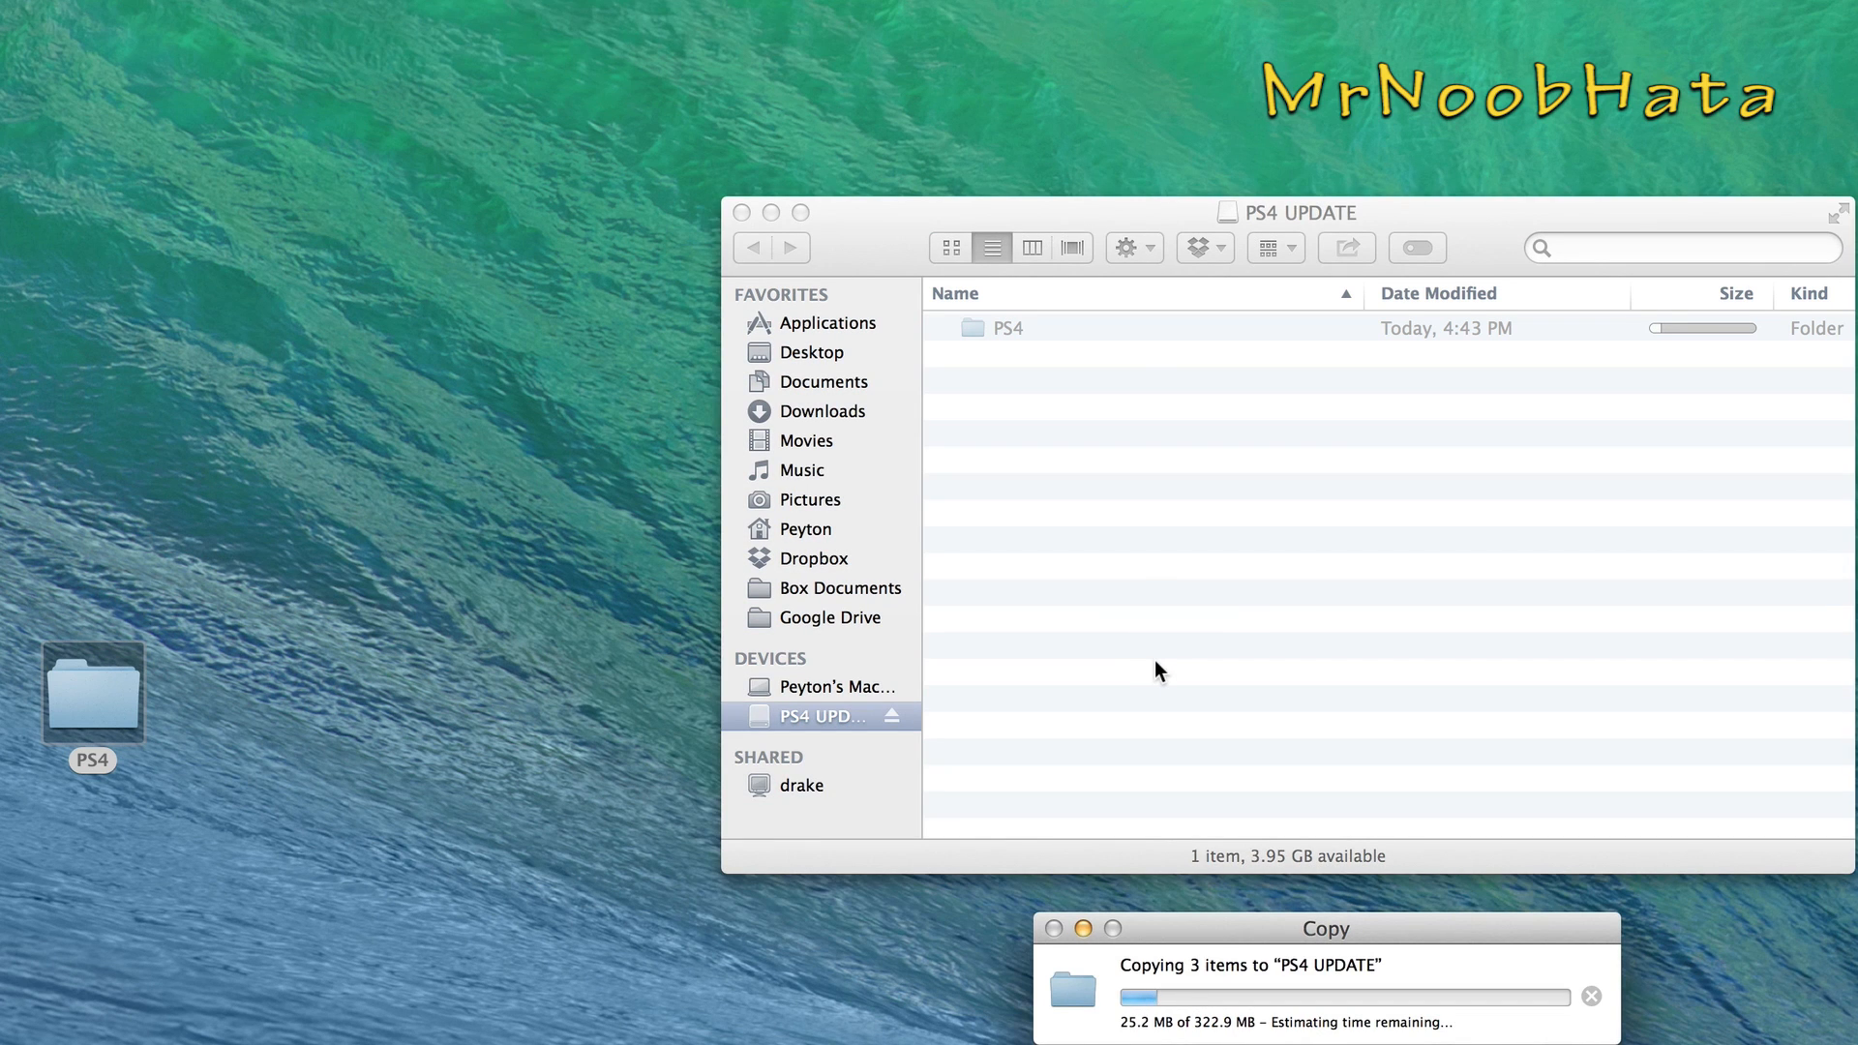
mouse_move(1171, 675)
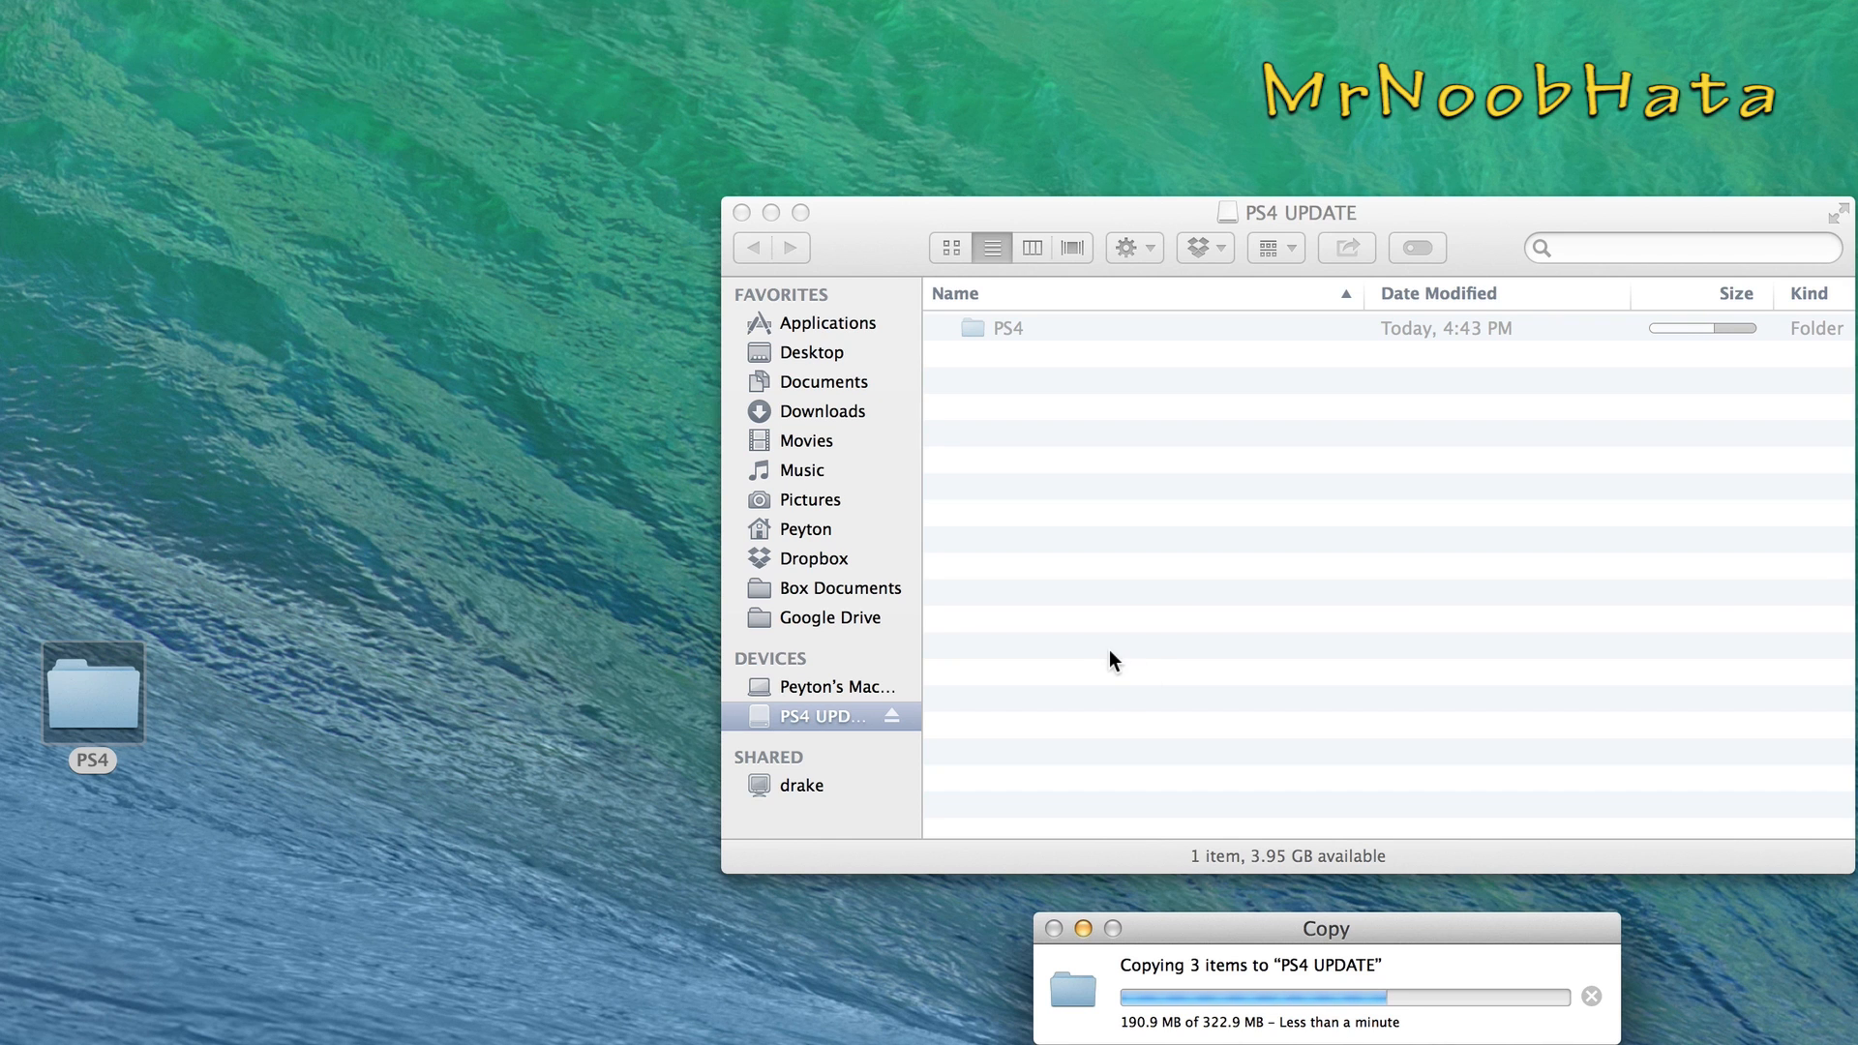
mouse_move(1122, 658)
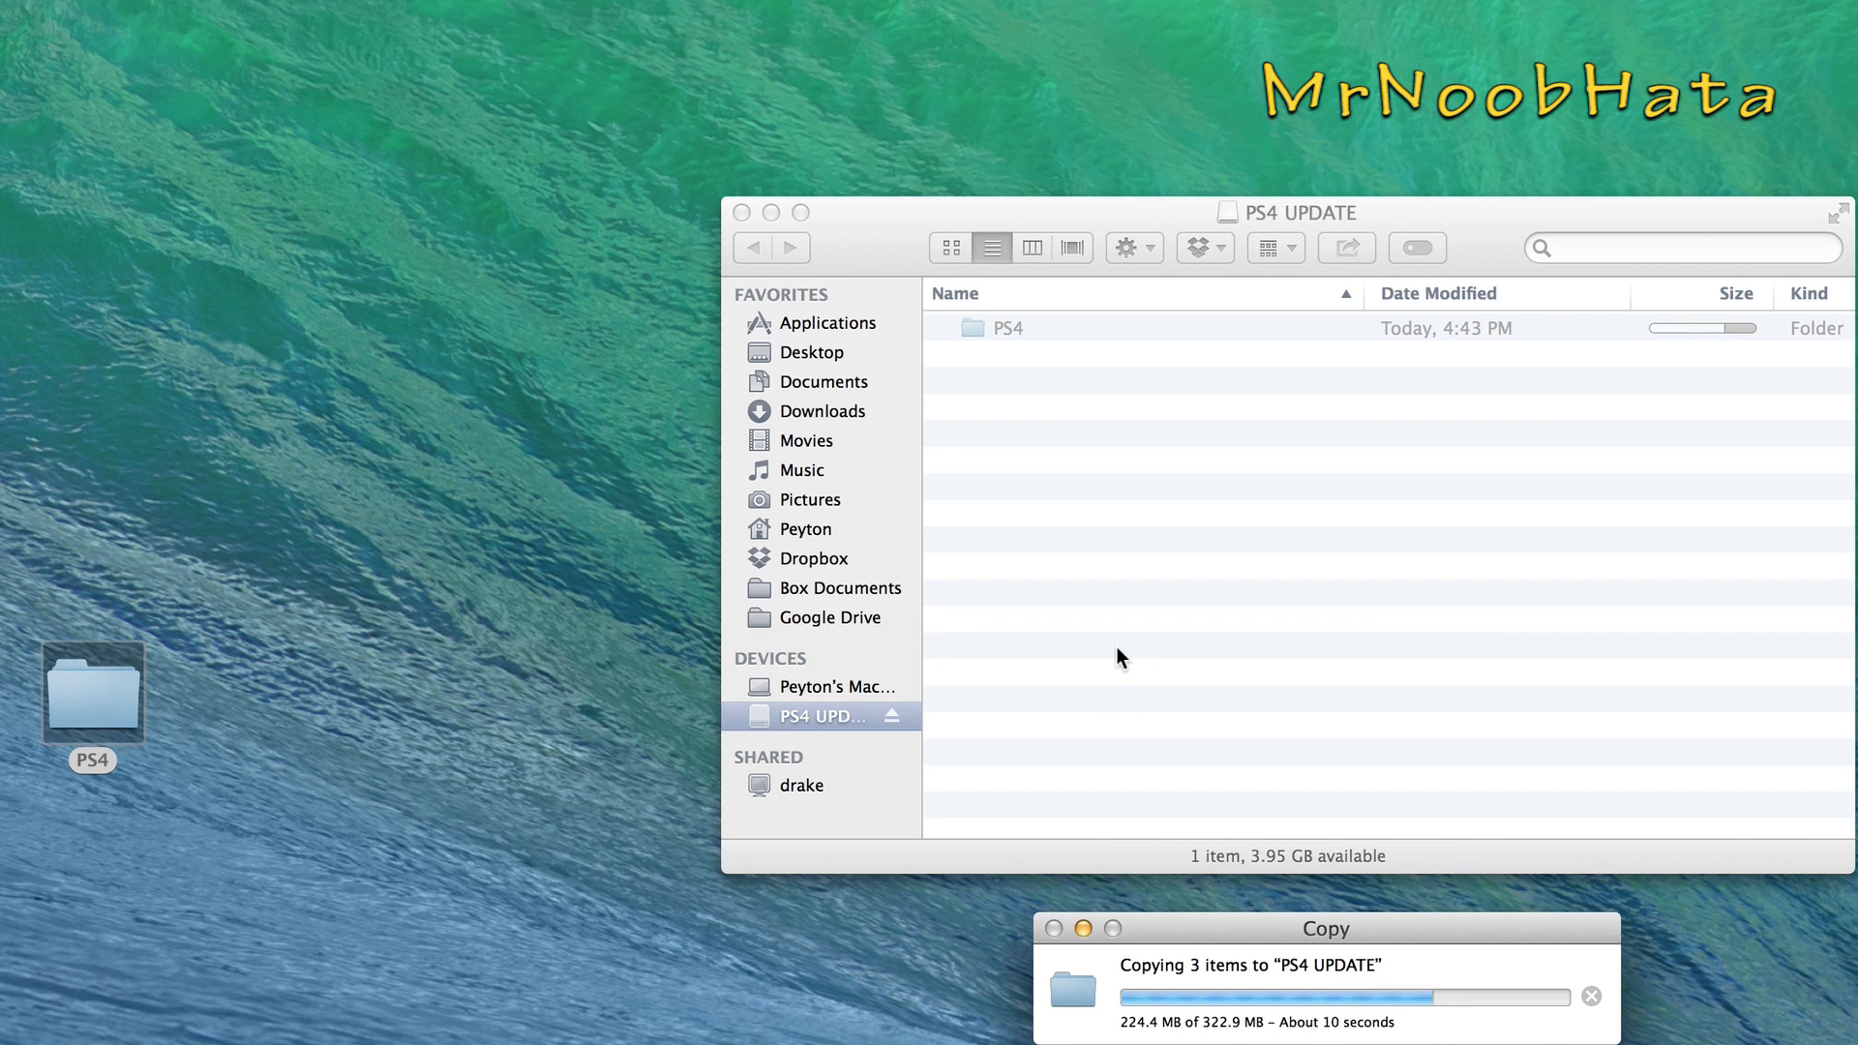